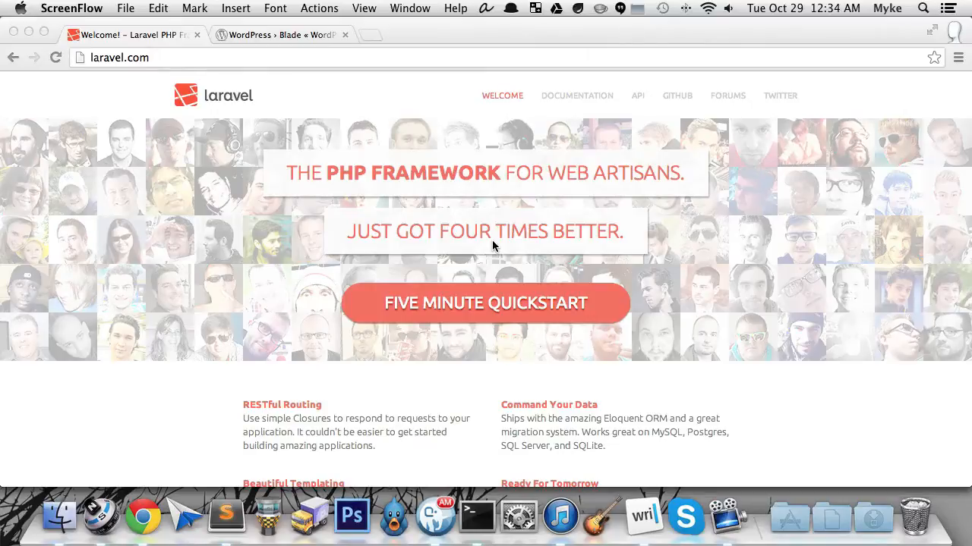
mouse_move(516, 216)
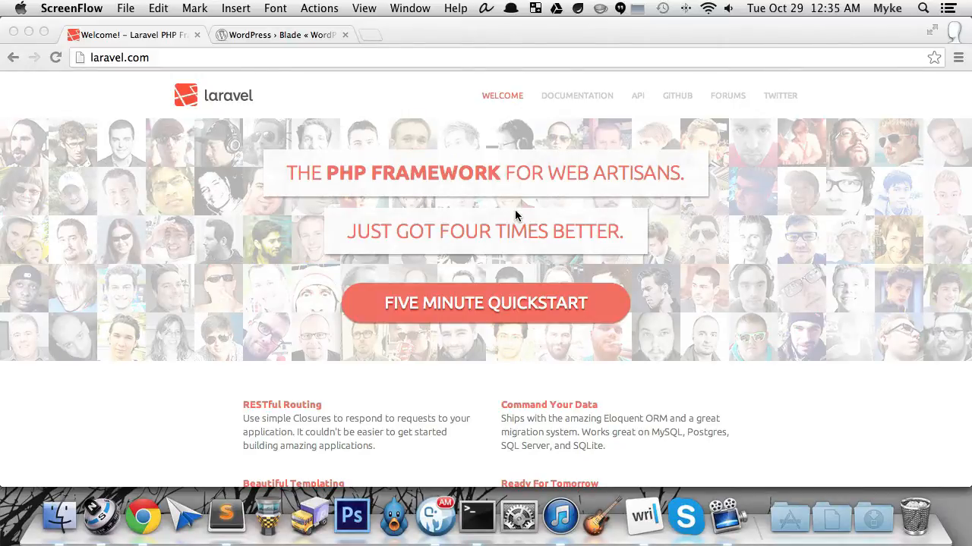
mouse_move(513, 167)
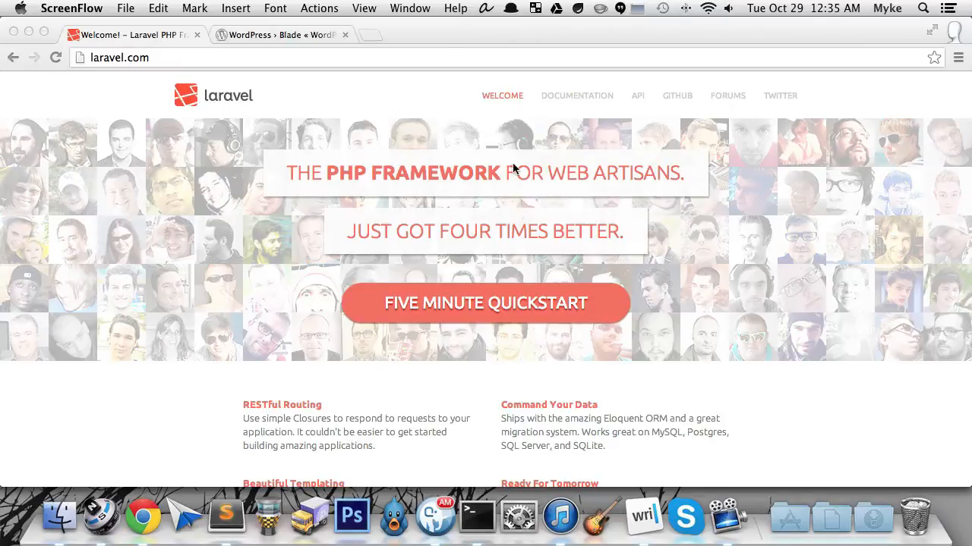
mouse_move(310, 118)
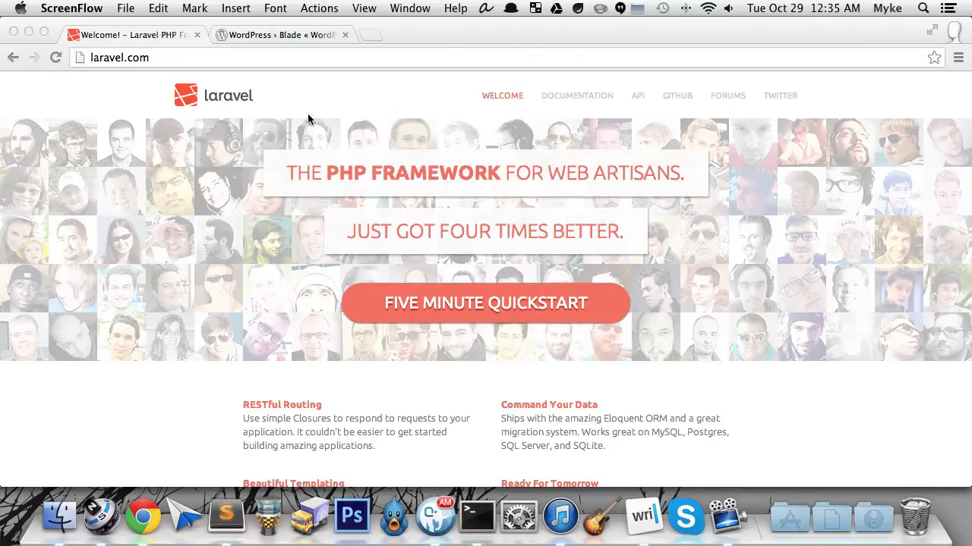
mouse_move(265, 73)
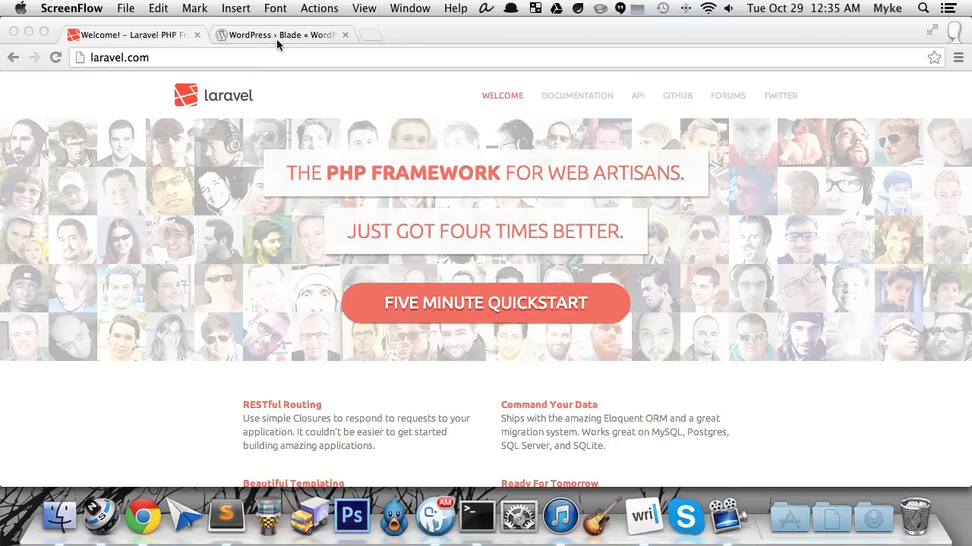
Bring the WordPress.org Blade plugin page forward and reveal its echo/print example and ratings
left_click(281, 35)
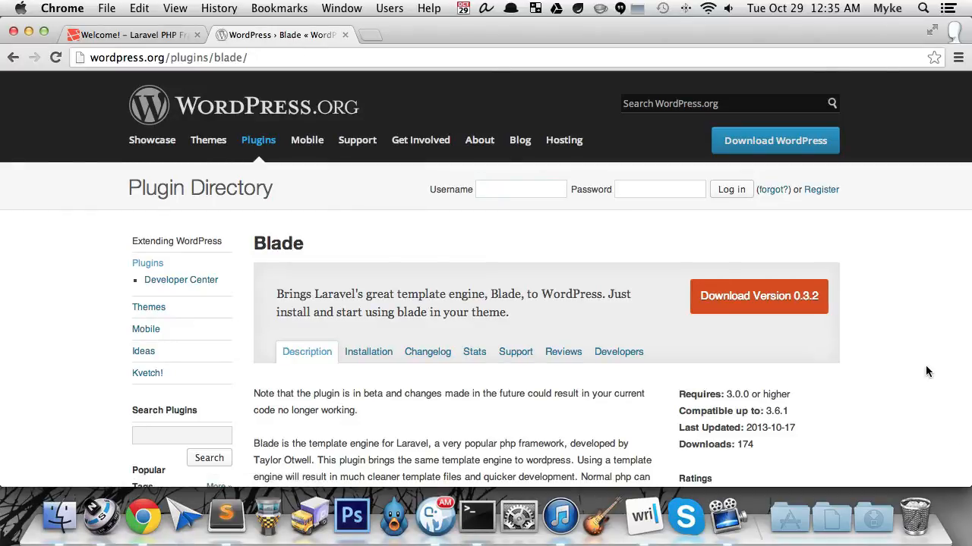
scroll("down", 3)
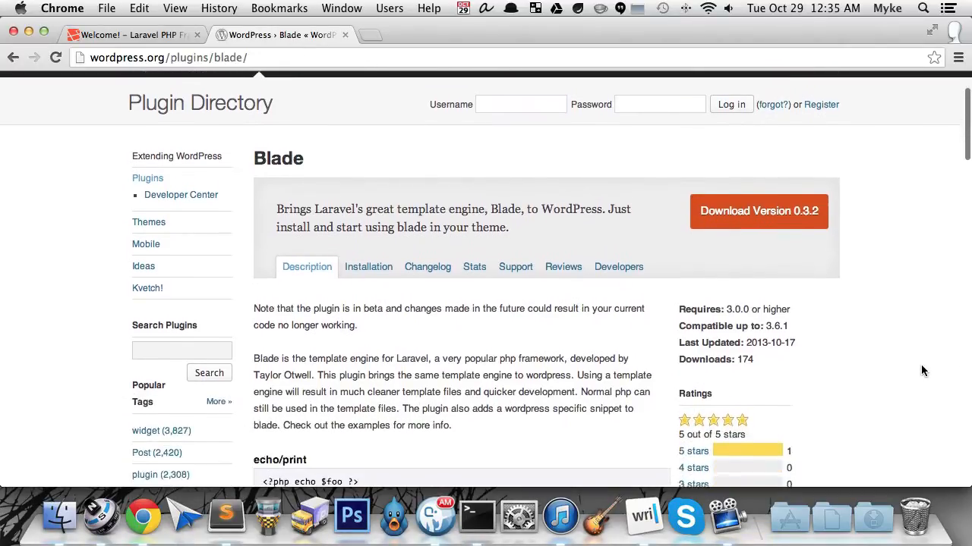
scroll("down", 3)
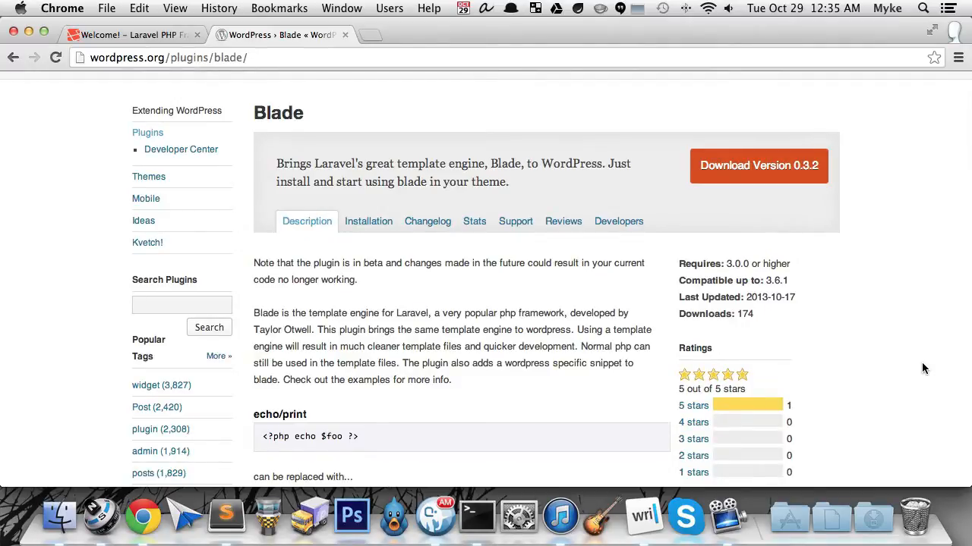
mouse_move(910, 364)
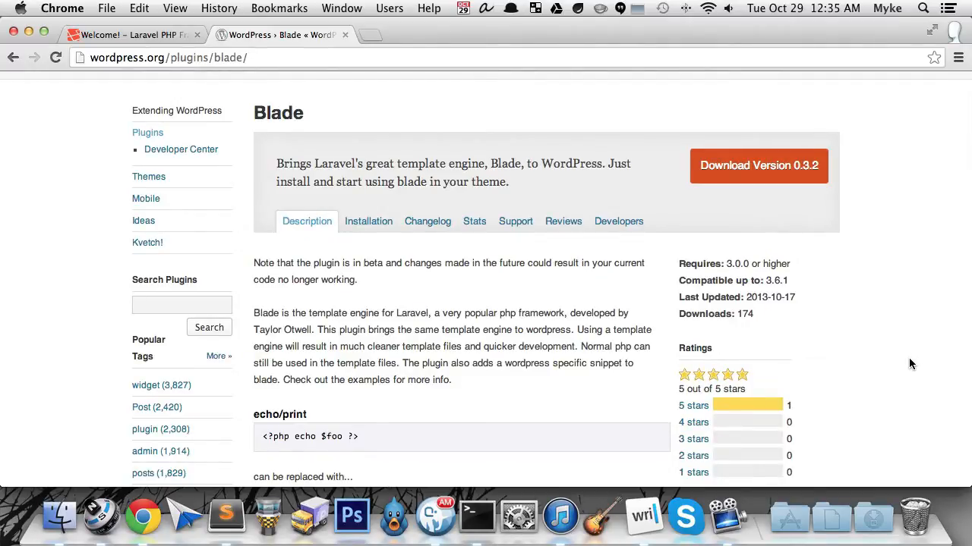
mouse_move(901, 352)
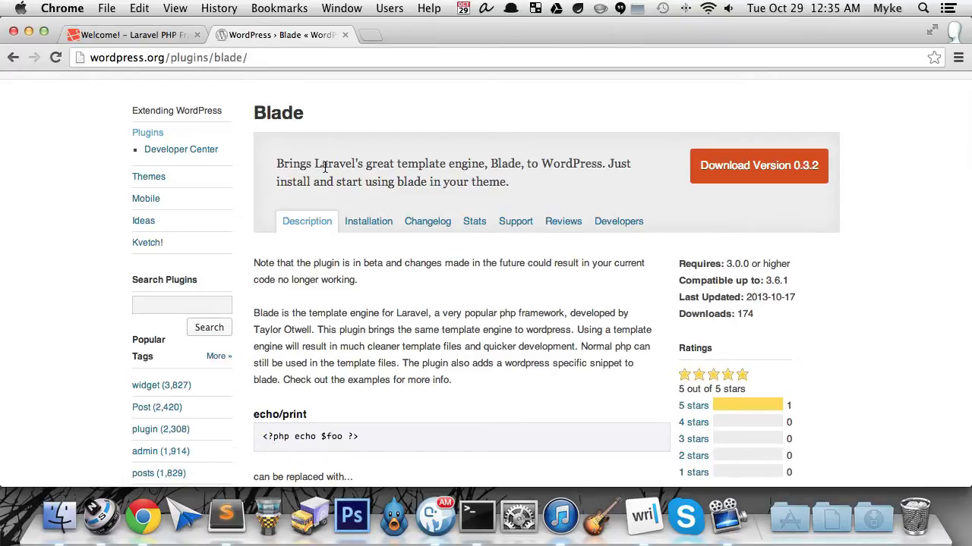
mouse_move(586, 358)
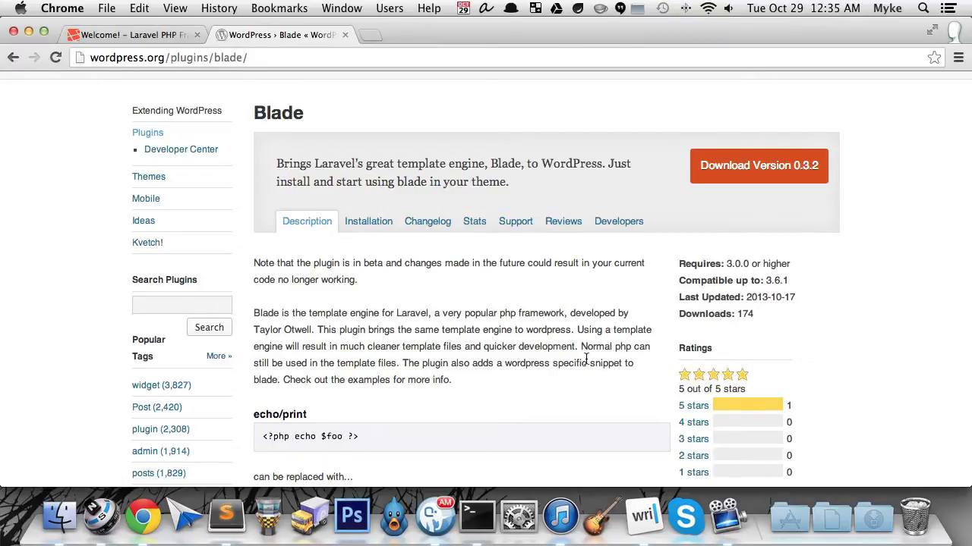
Scroll the Blade plugin page to its echo/print and post data code examples
scroll("down", 3)
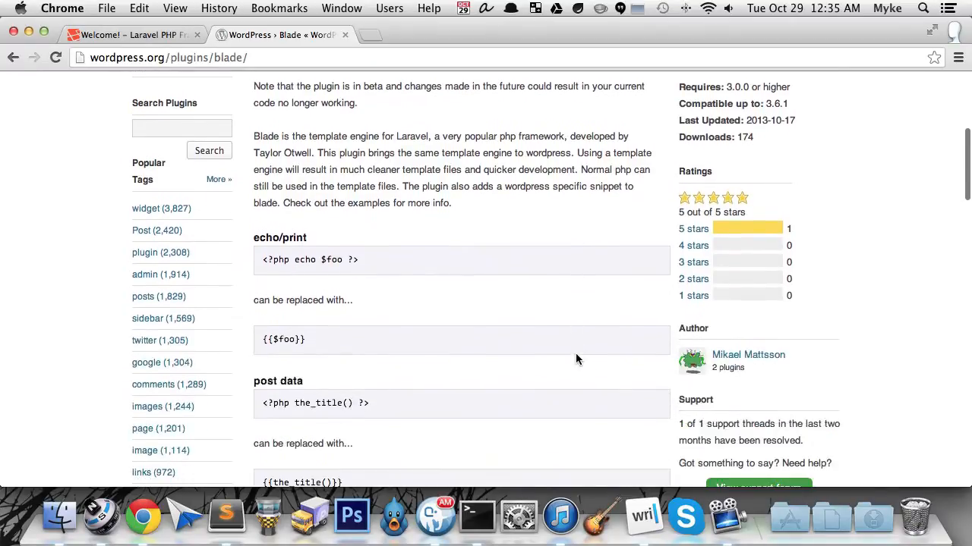
scroll("down", 3)
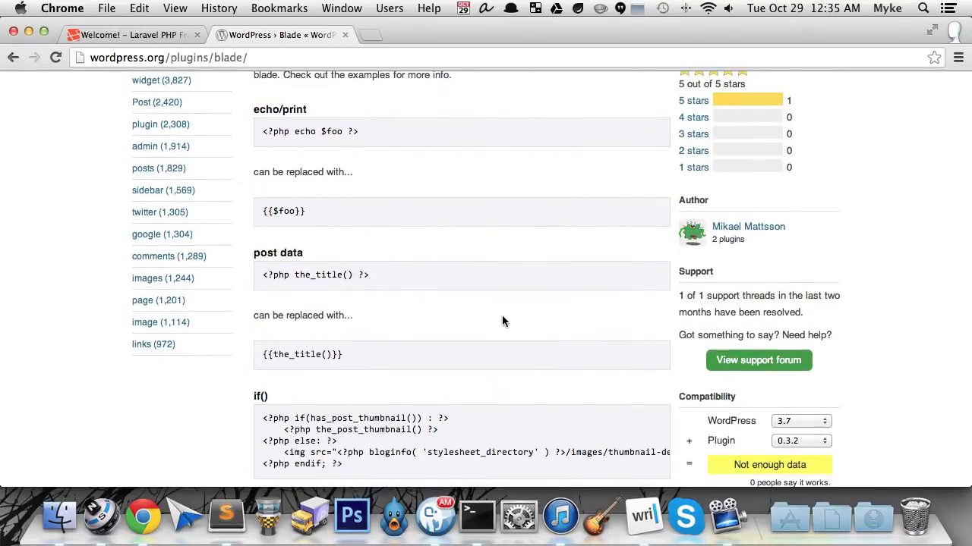
mouse_move(380, 212)
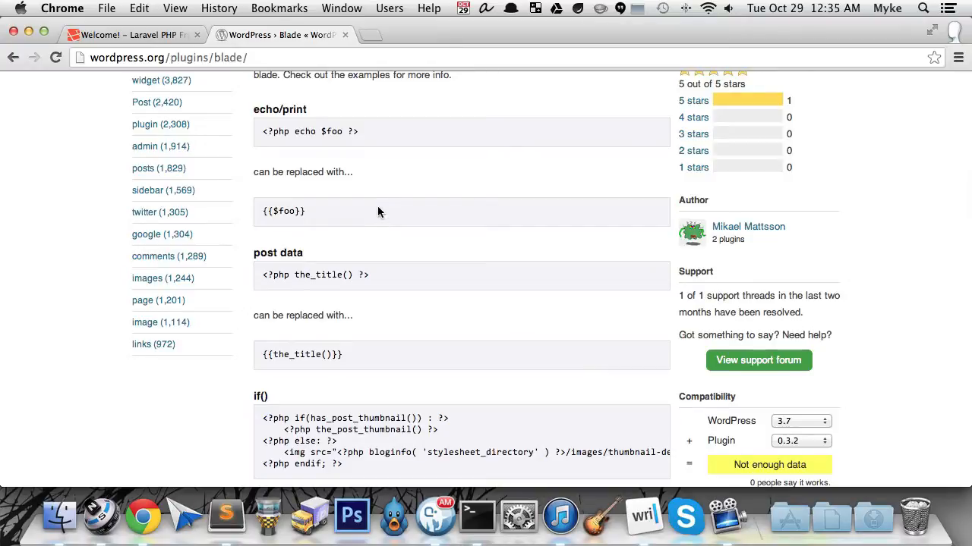
mouse_move(371, 161)
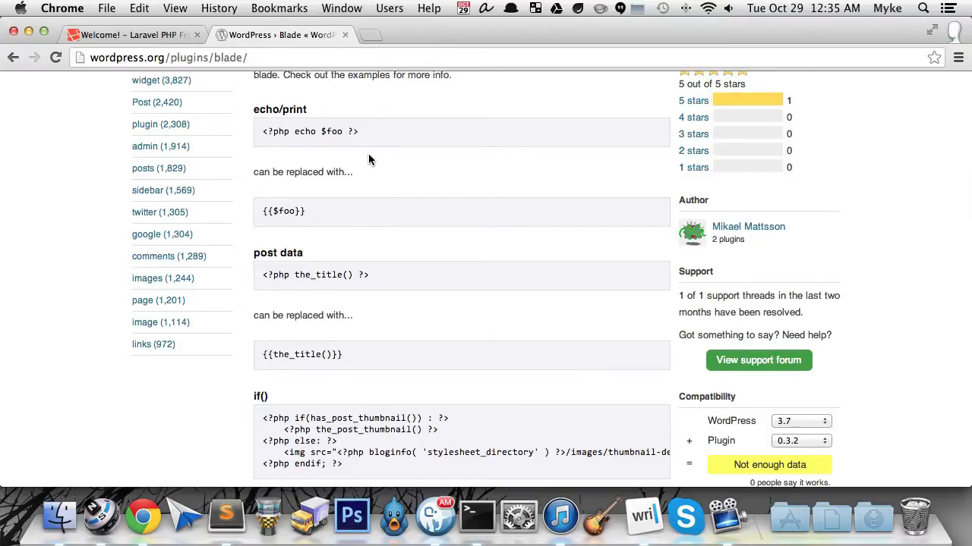
mouse_move(295, 161)
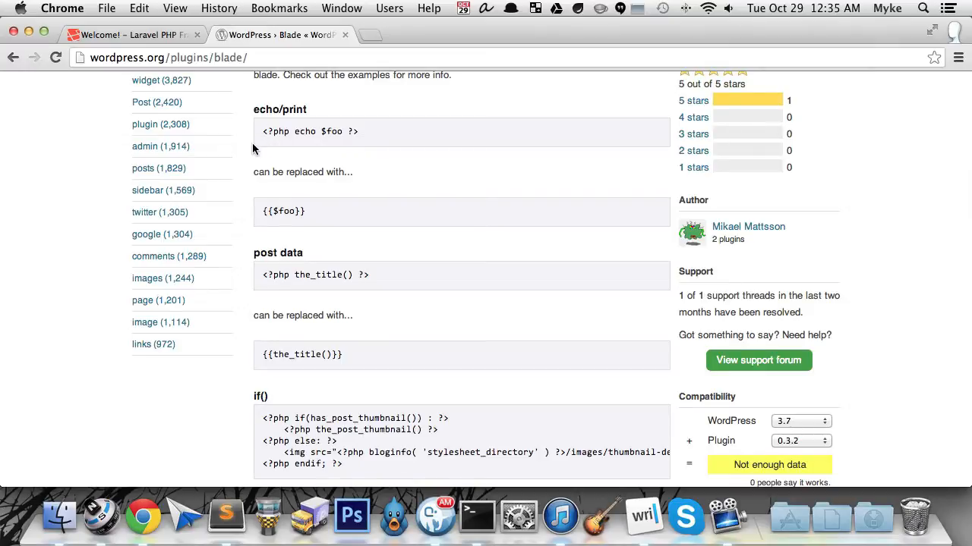
mouse_move(258, 145)
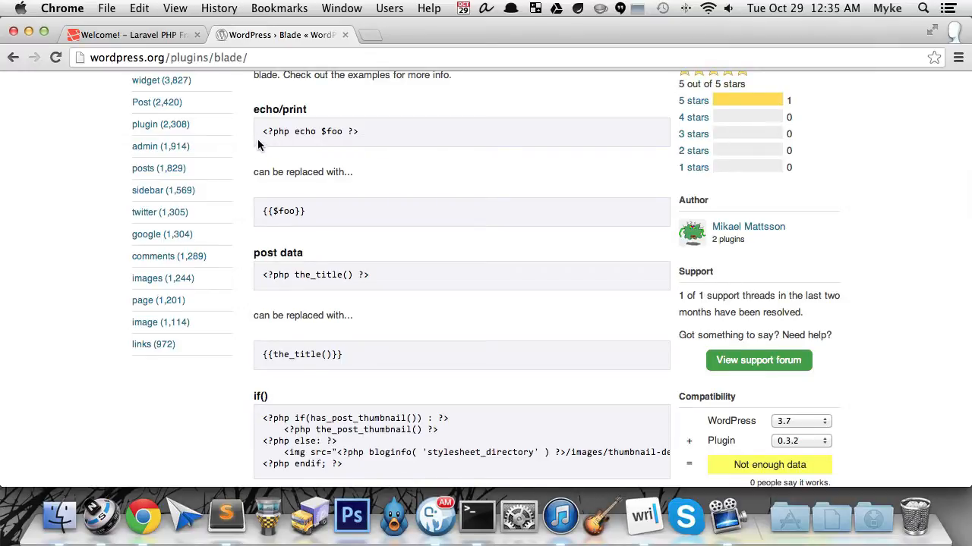
mouse_move(325, 219)
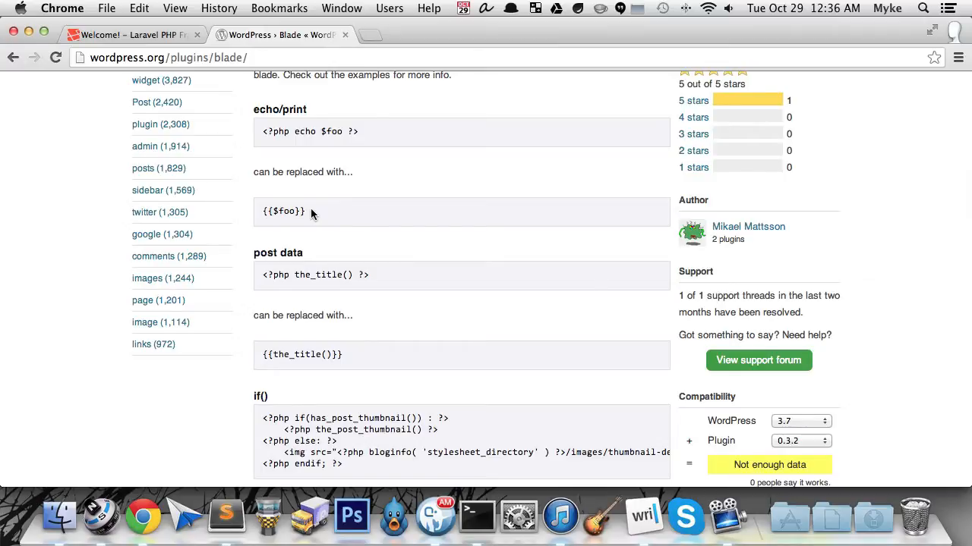
mouse_move(311, 221)
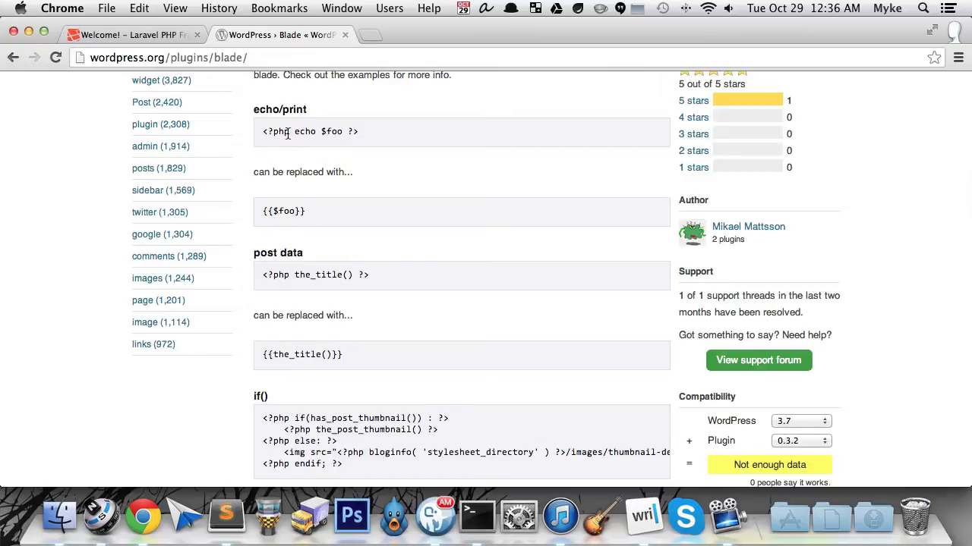
double_click(276, 131)
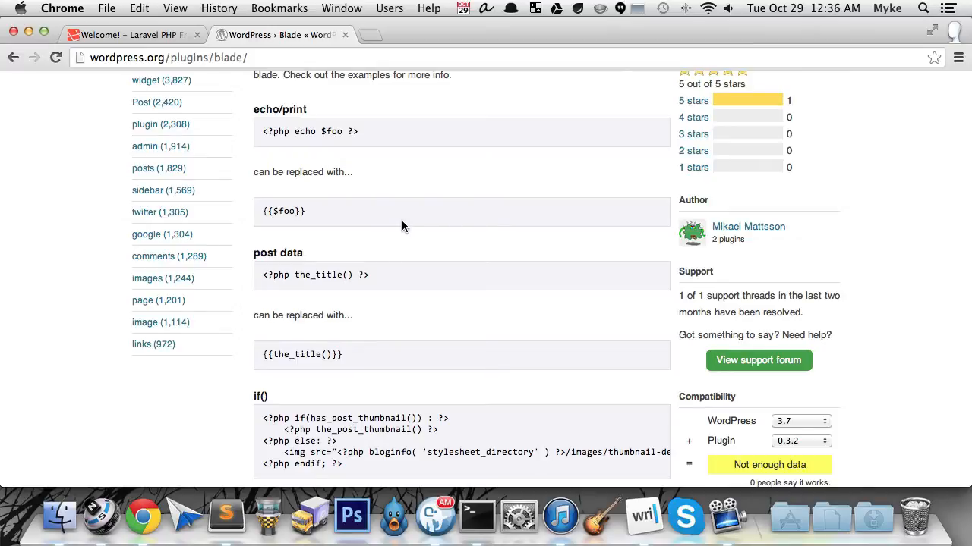
scroll("down", 3)
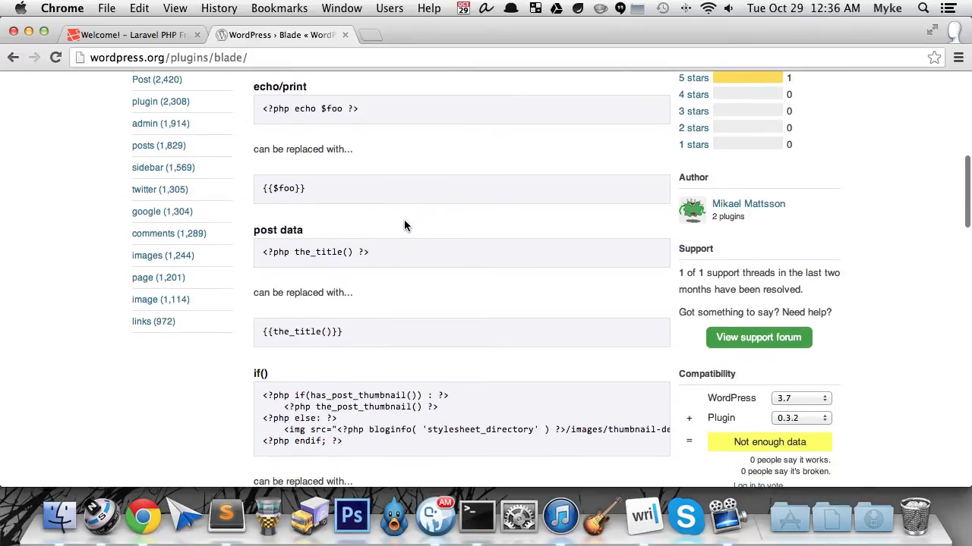
scroll("down", 3)
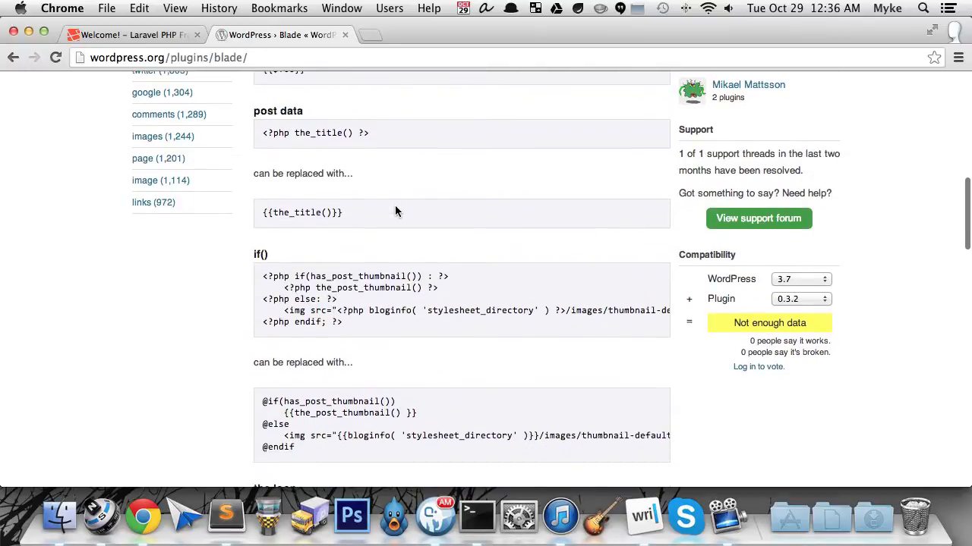
scroll("down", 3)
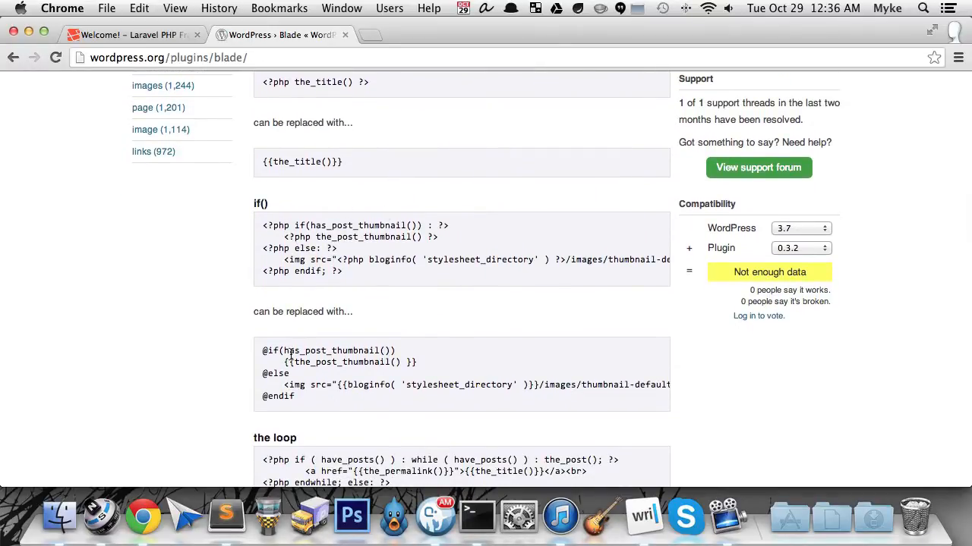
scroll("down", 3)
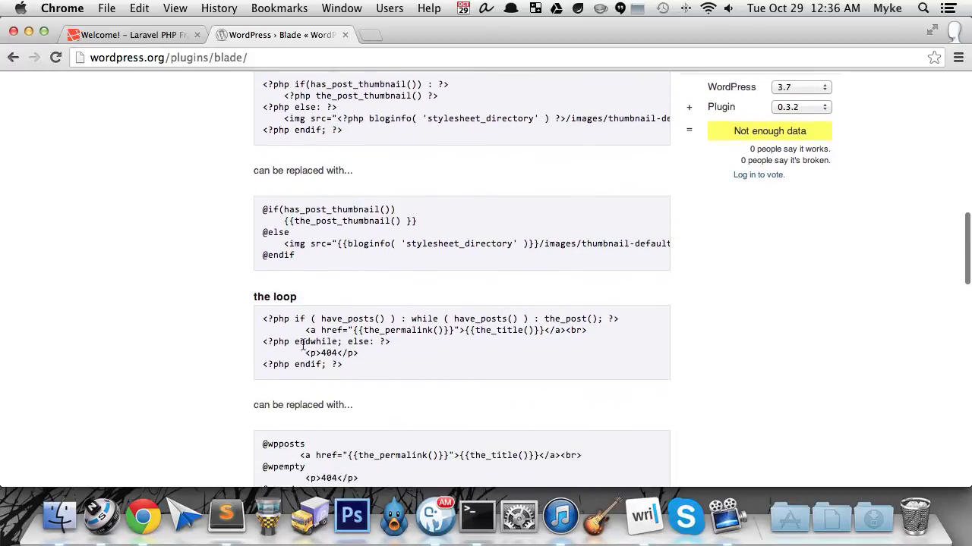
scroll("down", 3)
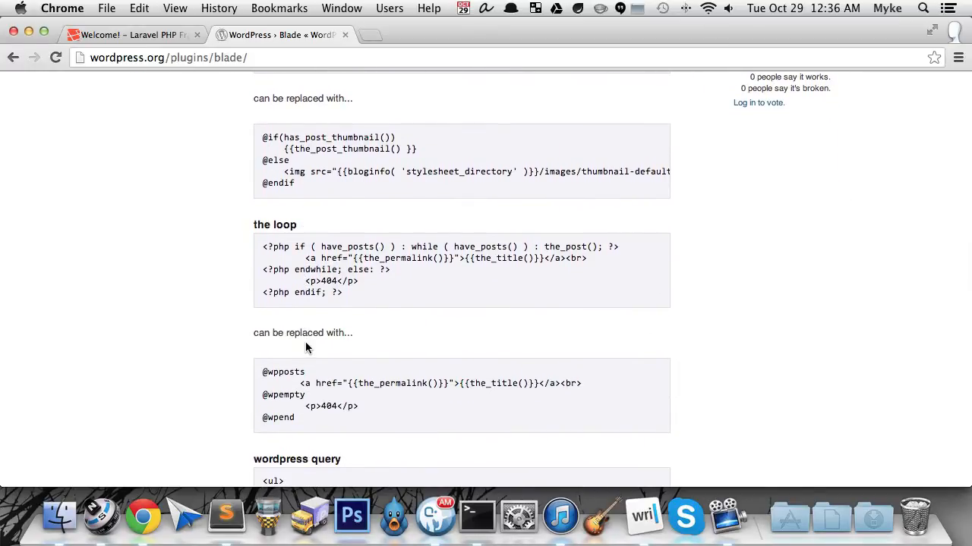
mouse_move(310, 346)
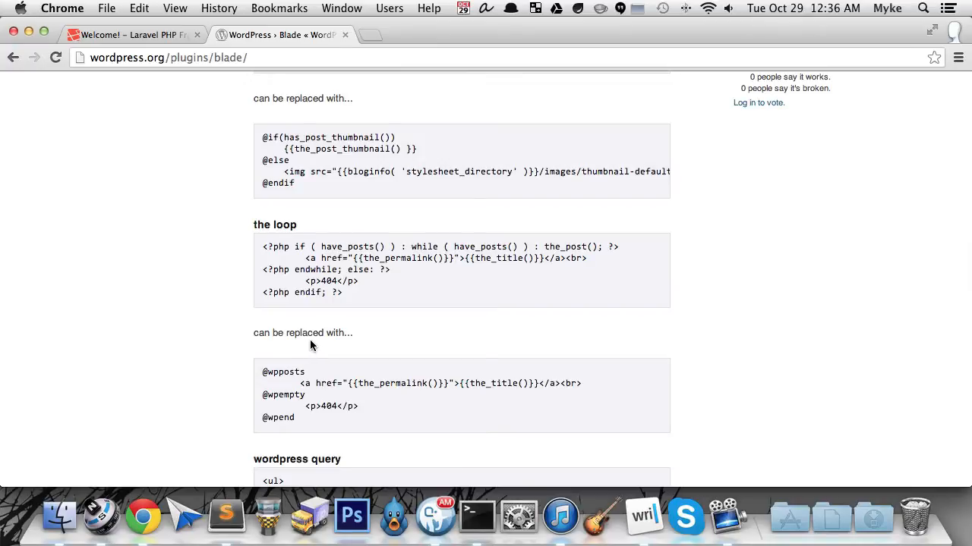
scroll("down", 3)
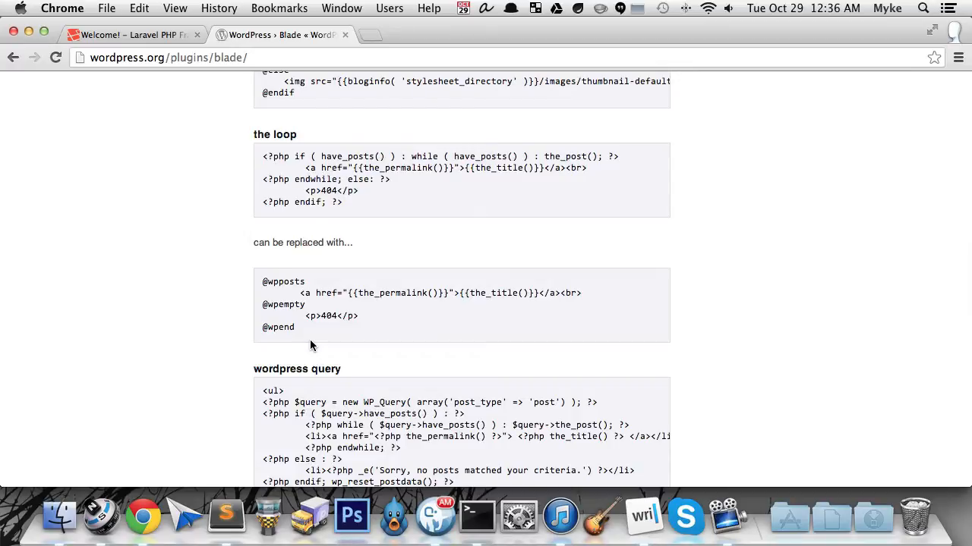
scroll("down", 3)
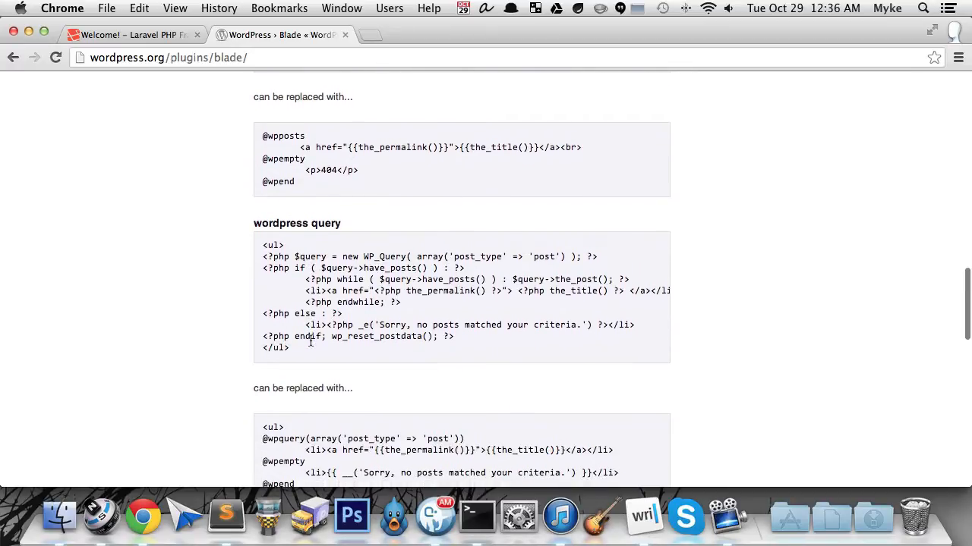
scroll("down", 3)
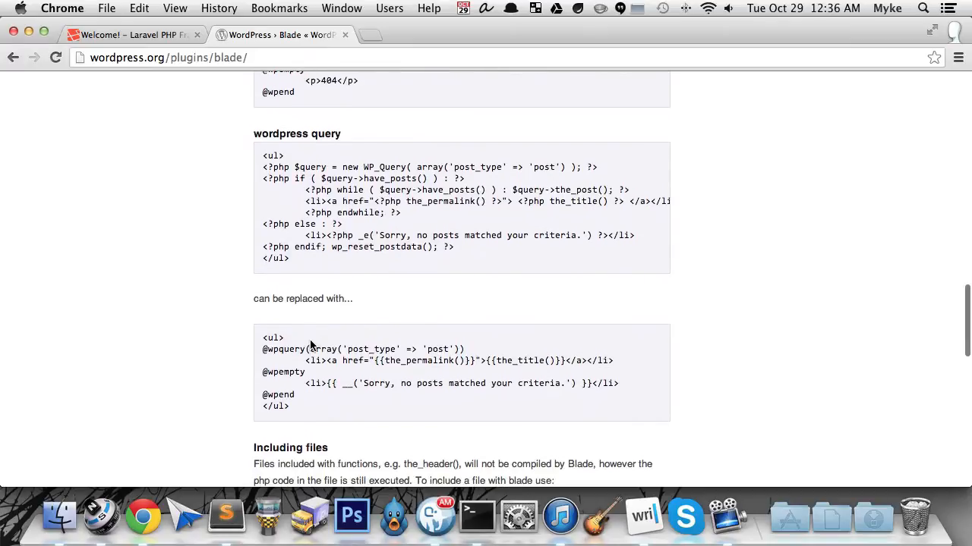
scroll("down", 3)
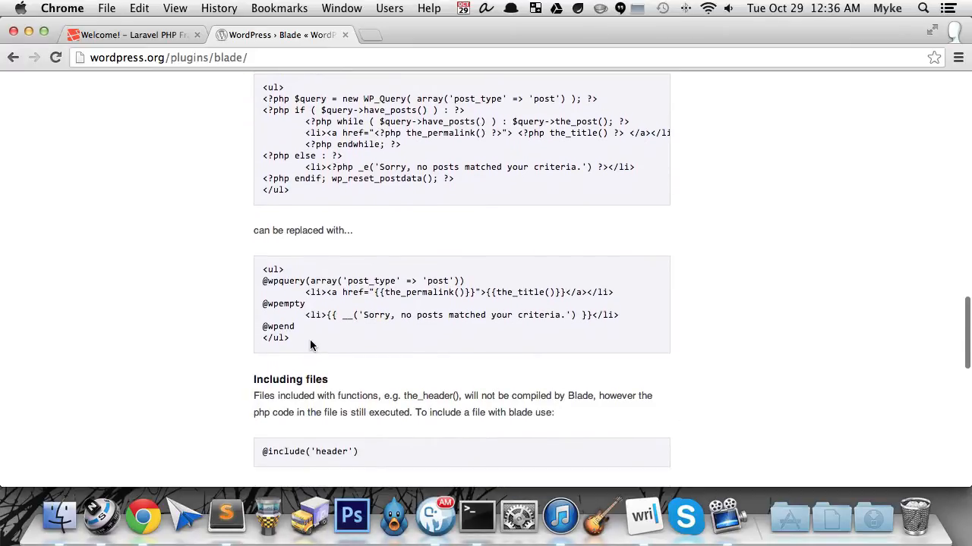
scroll("down", 3)
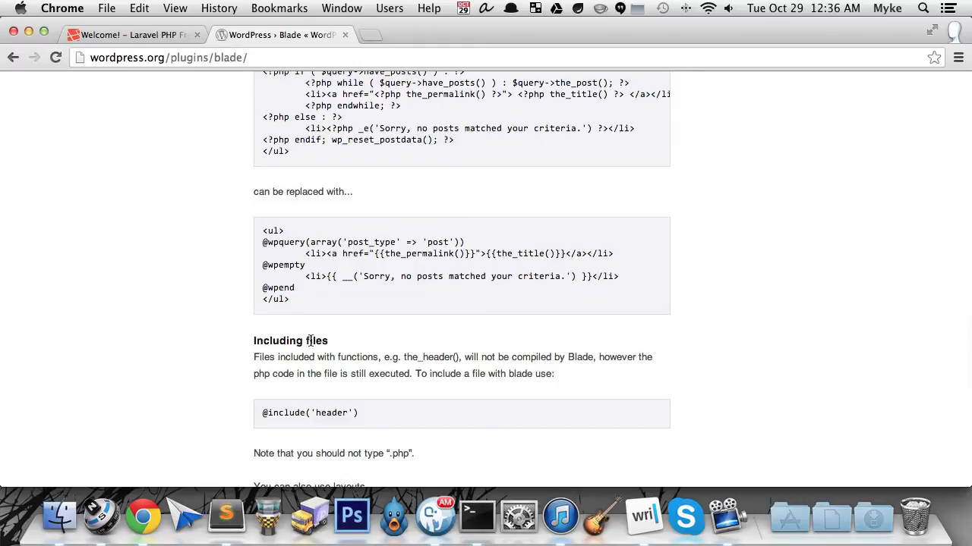
scroll("down", 3)
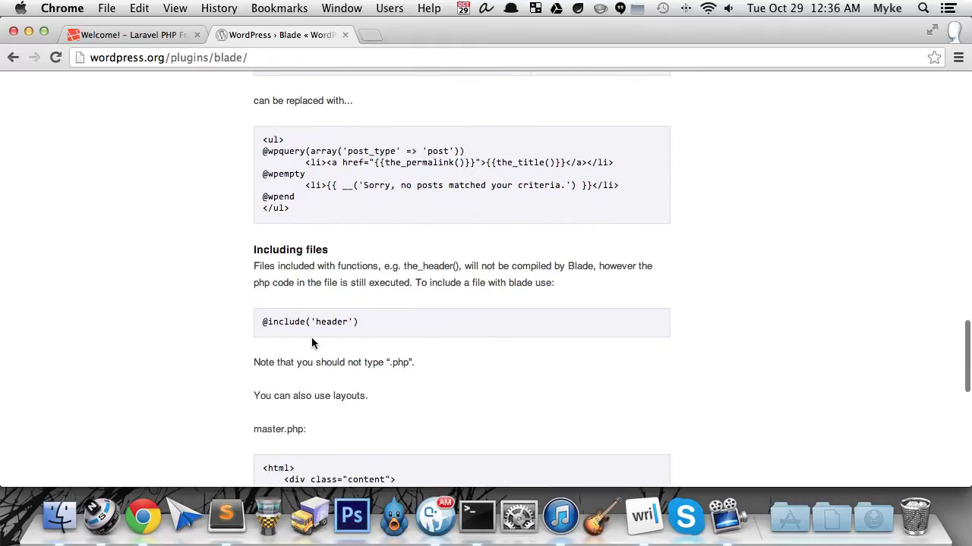
scroll("down", 3)
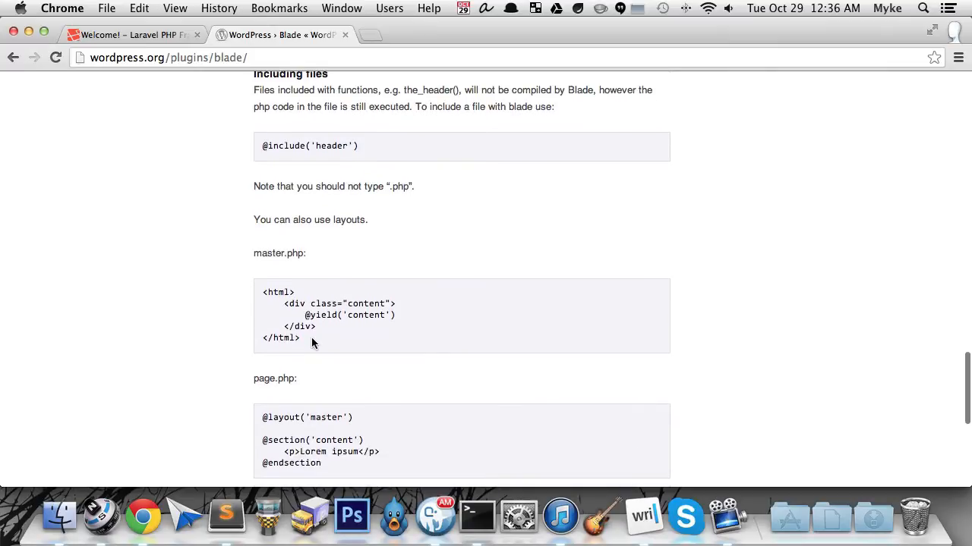
scroll("down", 3)
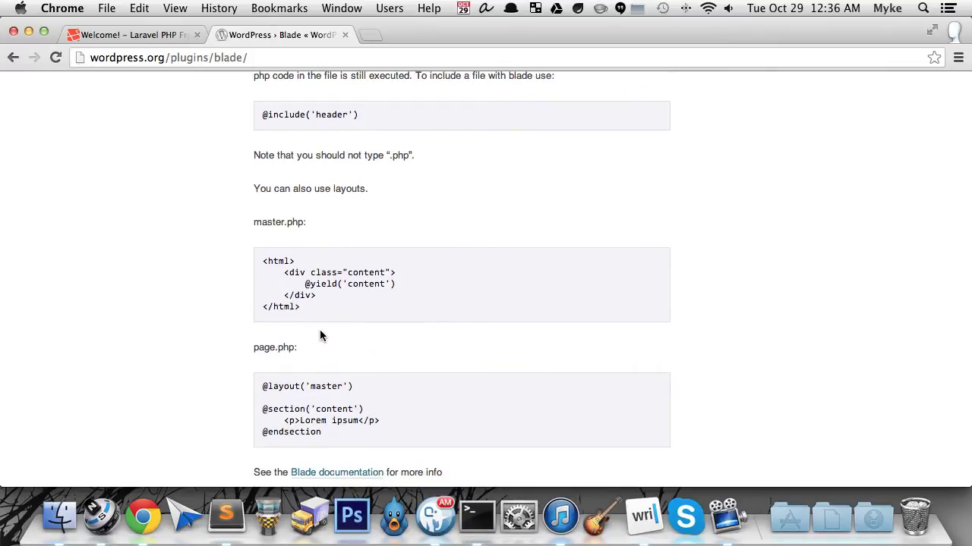
mouse_move(200, 477)
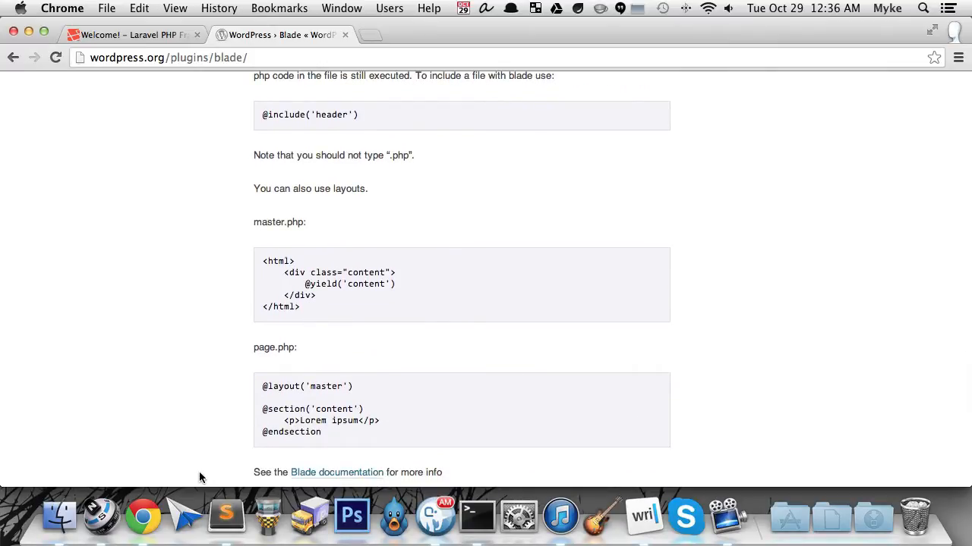
Show the html5blank theme's index.php with its Blade layout, section and include directives
left_click(225, 516)
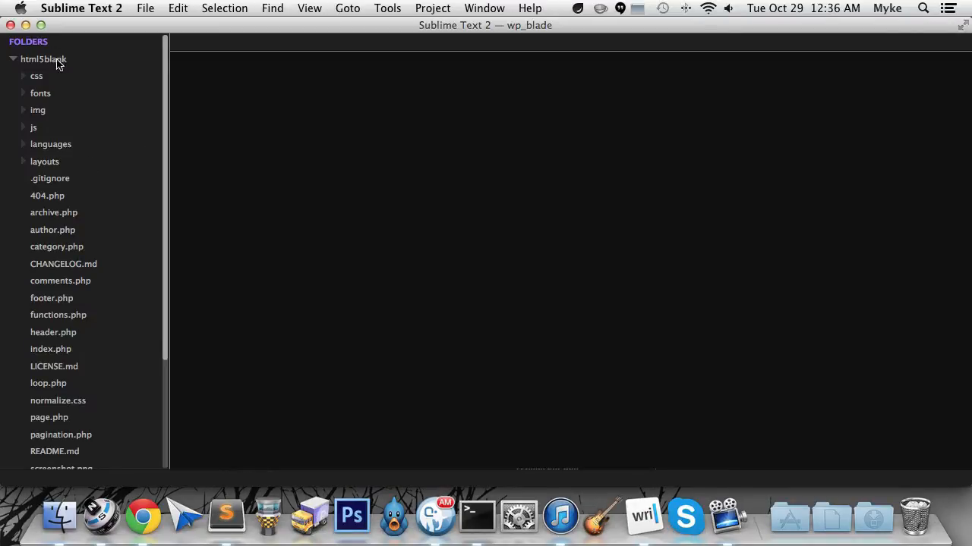
mouse_move(67, 114)
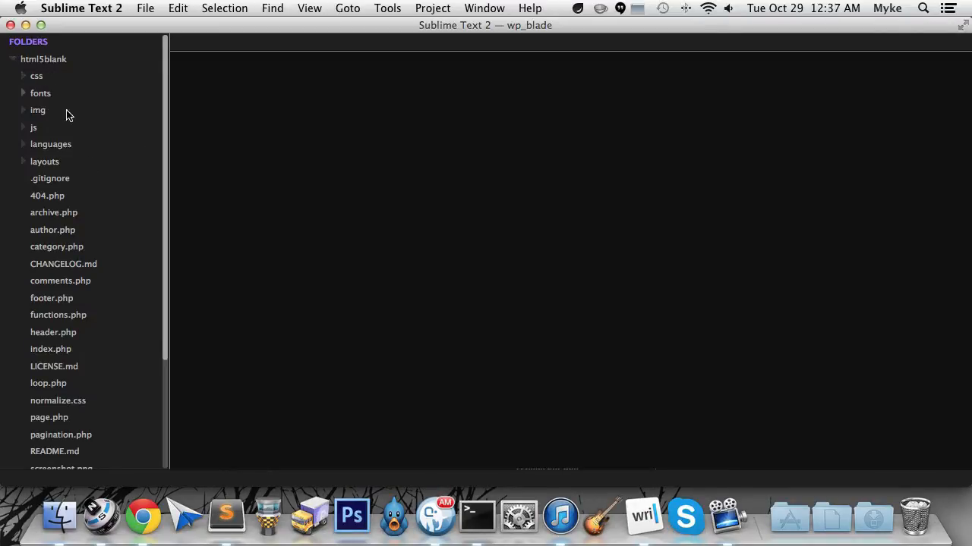
mouse_move(106, 207)
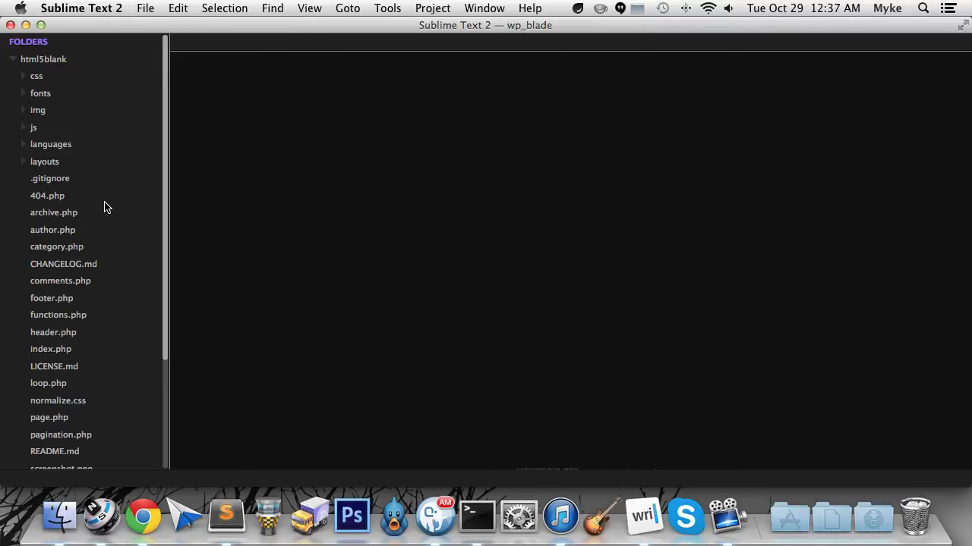
scroll("down", 3)
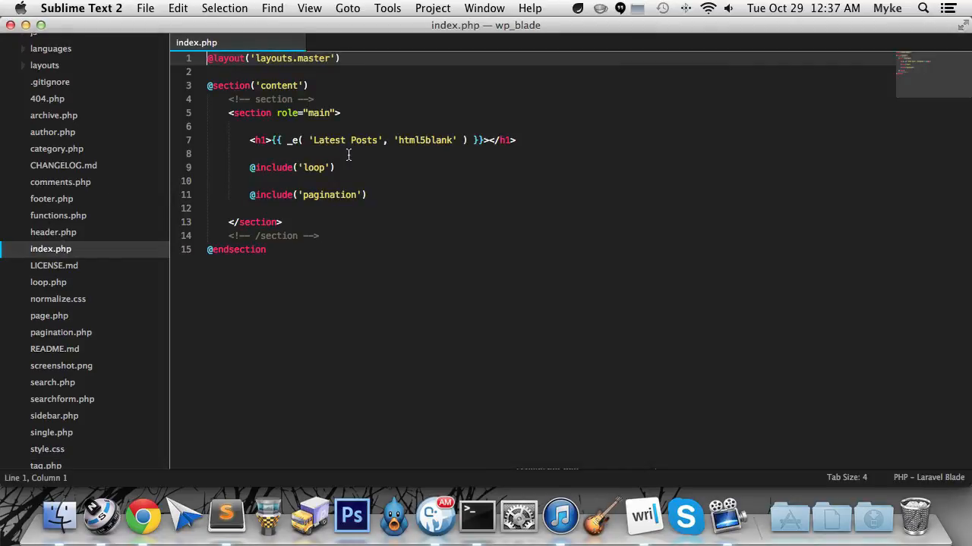
mouse_move(340, 118)
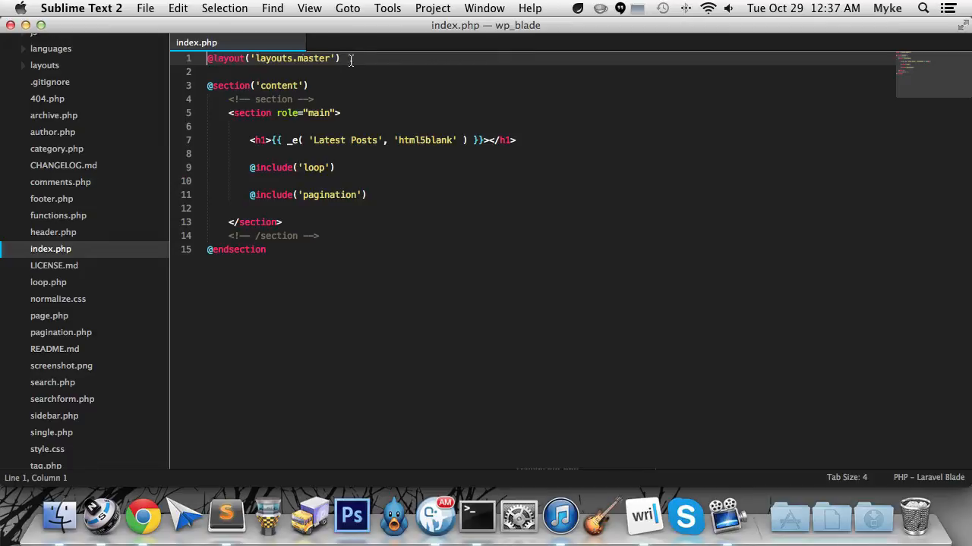
mouse_move(402, 103)
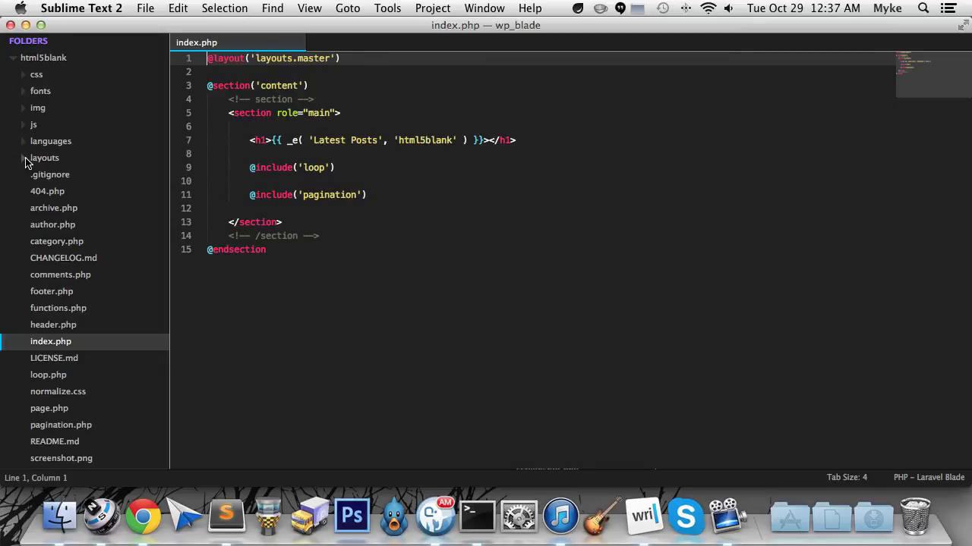
View layouts/master.php, briefly compare it with header.php, and return to master.php
left_click(44, 156)
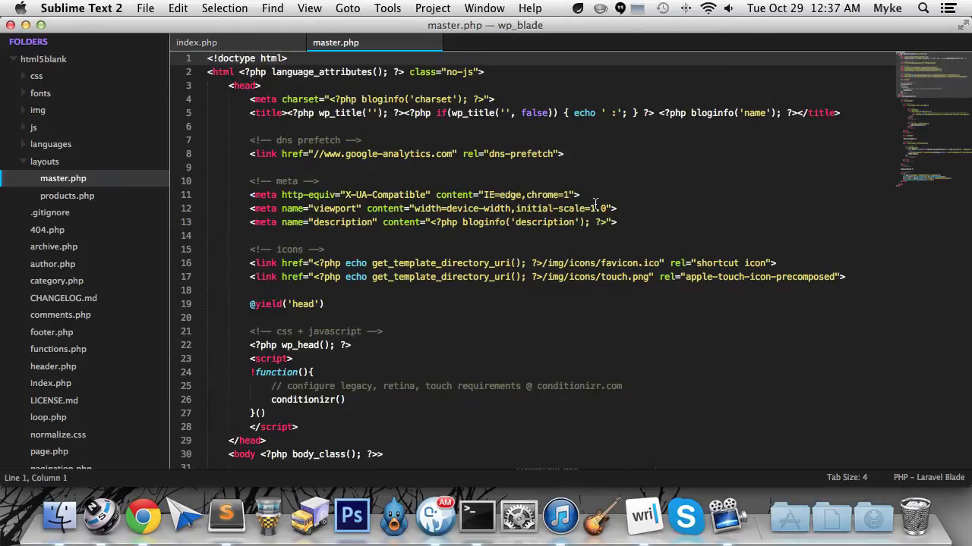
mouse_move(456, 170)
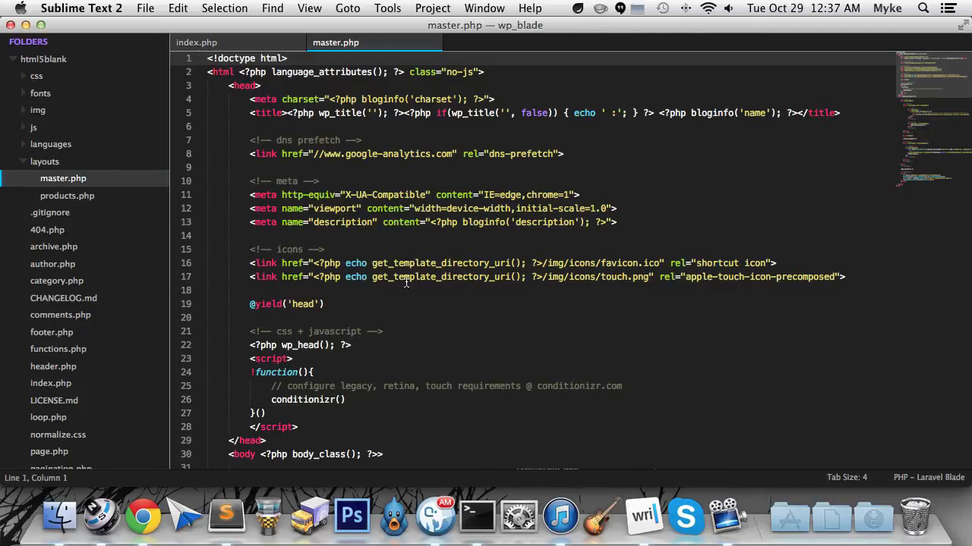
left_click(53, 366)
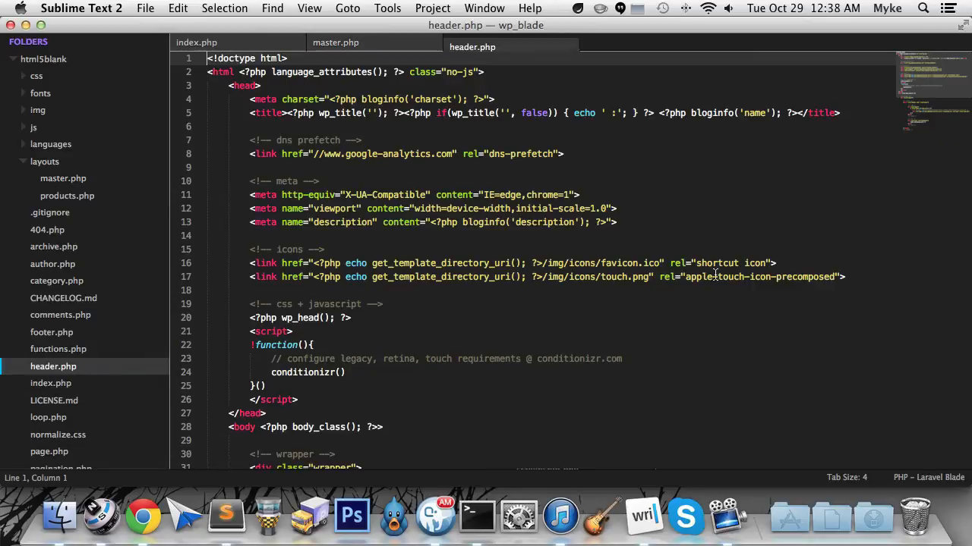
scroll("down", 3)
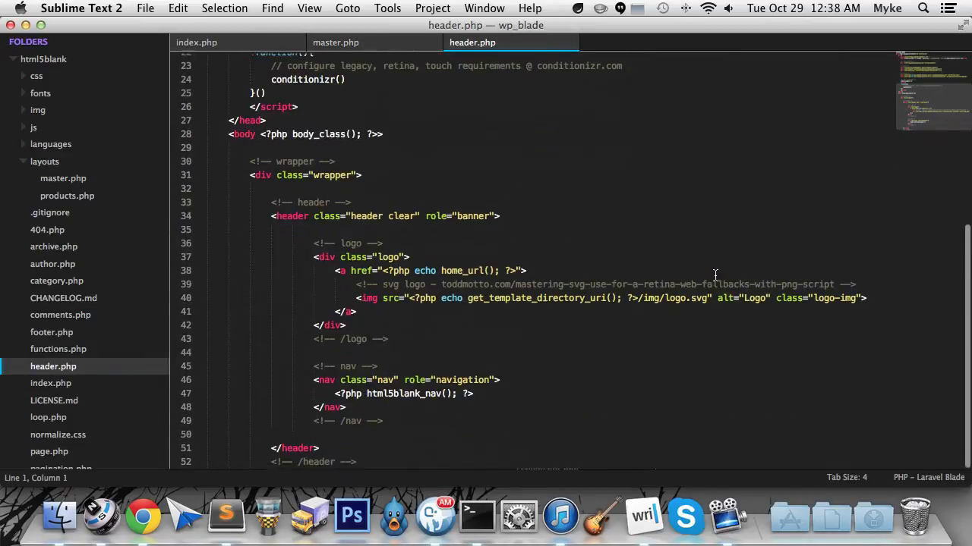
left_click(336, 43)
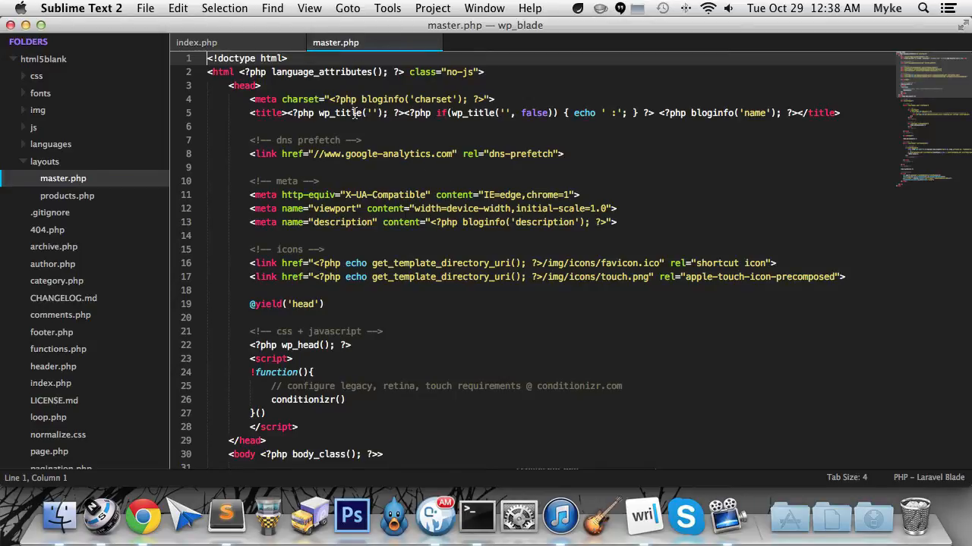
scroll("down", 3)
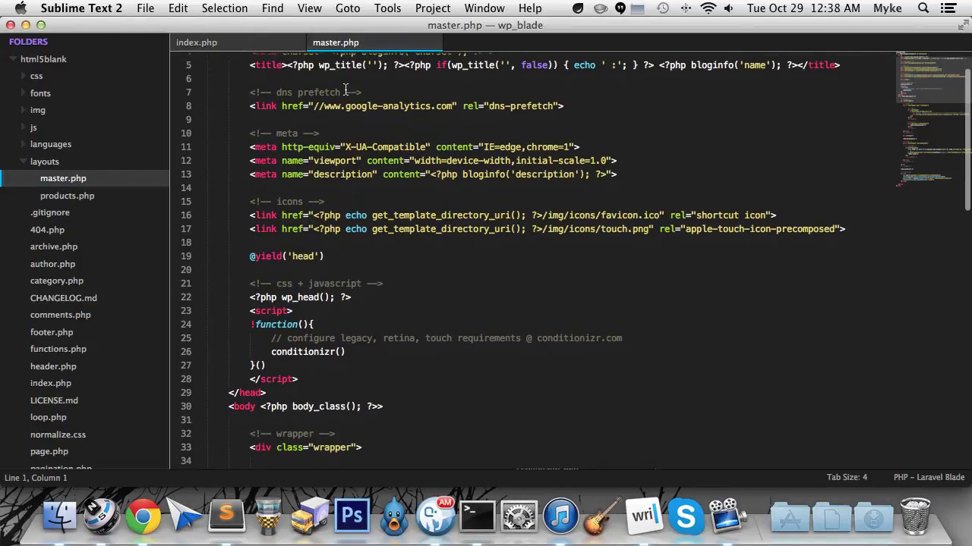
scroll("down", 3)
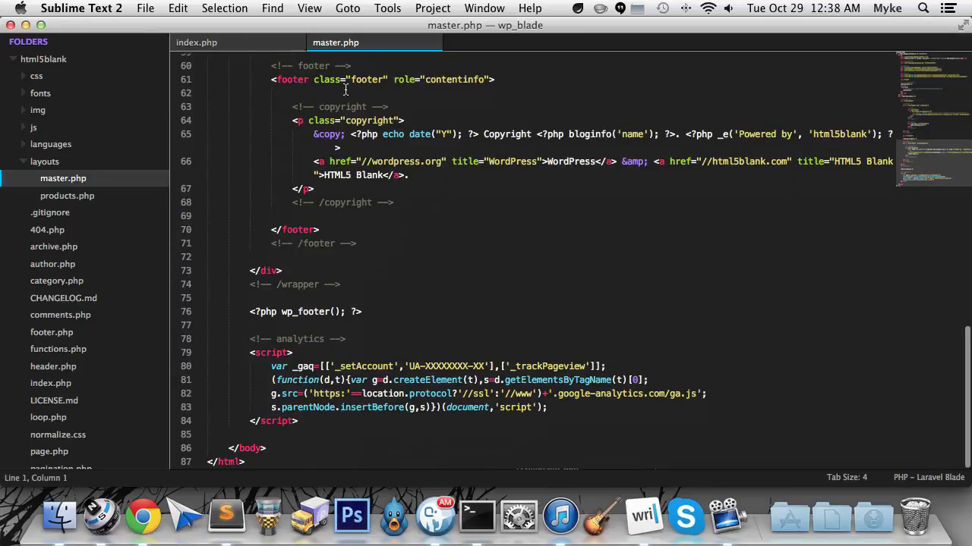
mouse_move(385, 312)
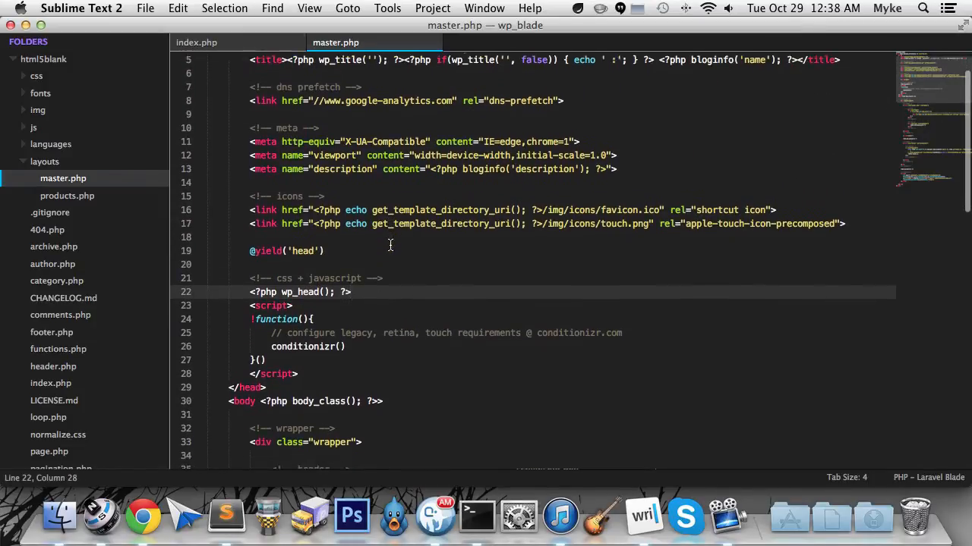
scroll("down", 3)
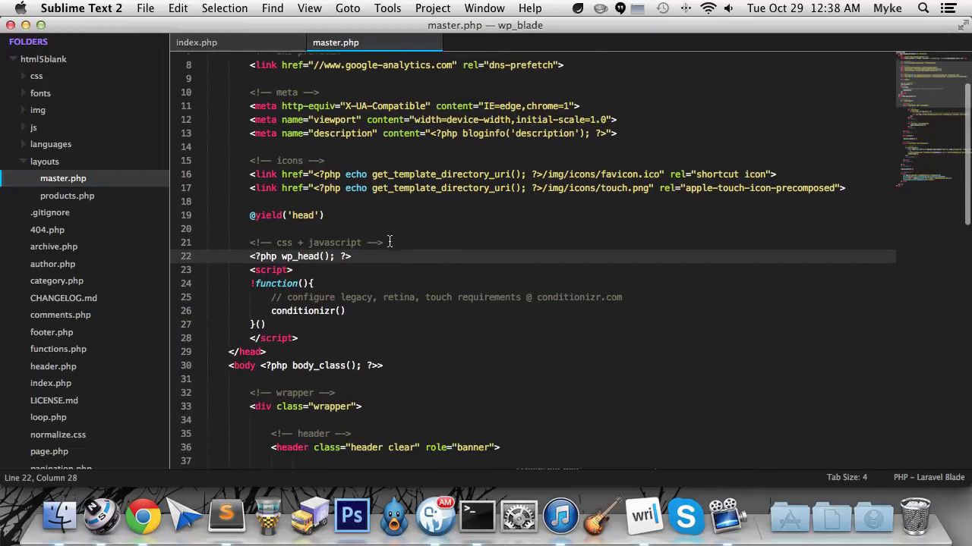
scroll("down", 3)
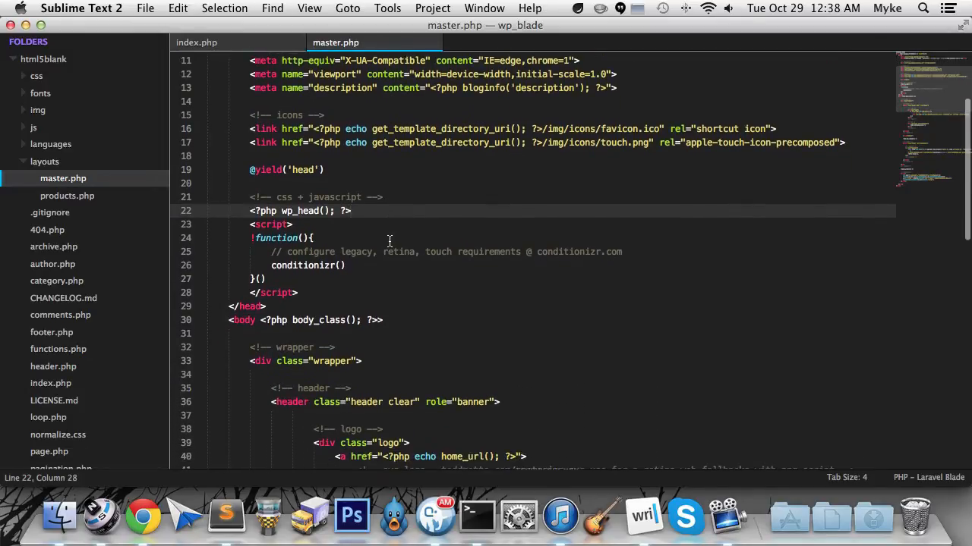
mouse_move(389, 240)
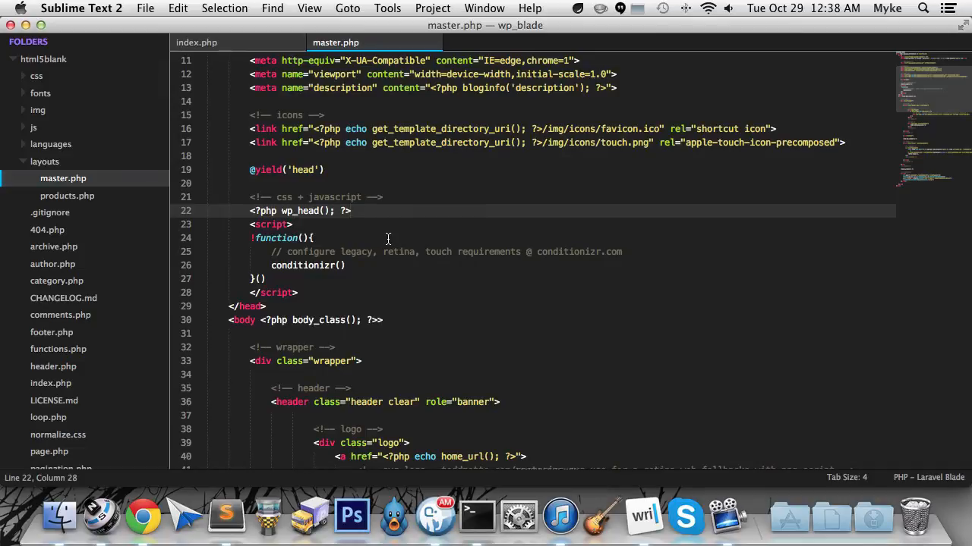
mouse_move(349, 219)
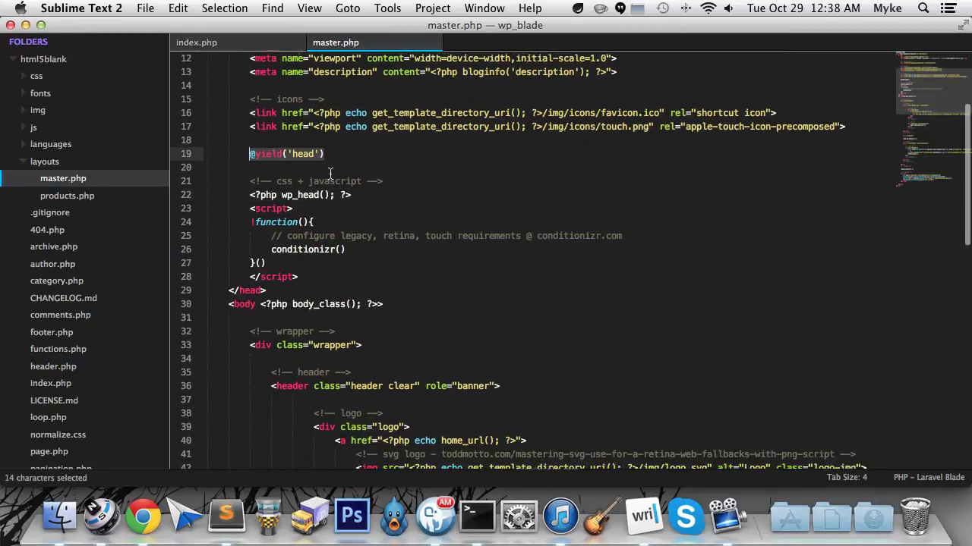
scroll("down", 3)
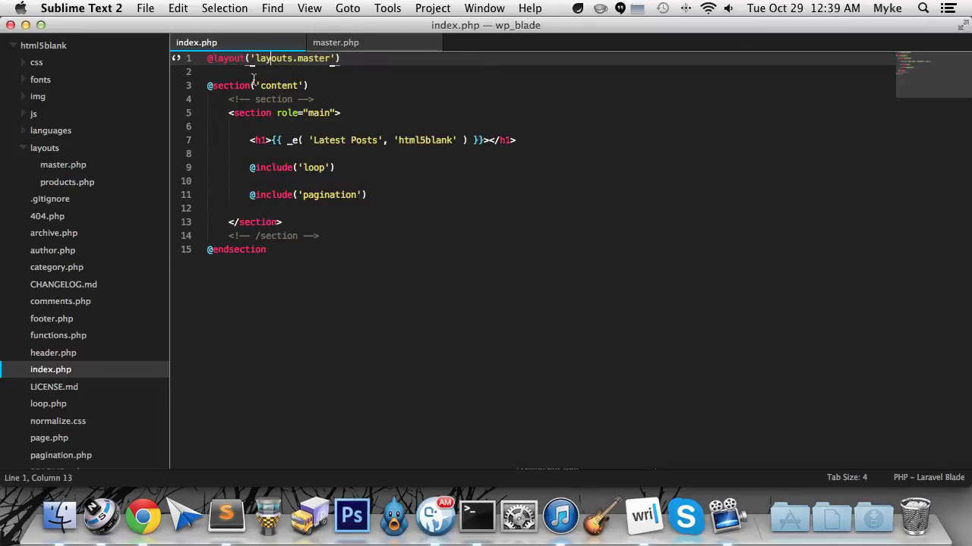
double_click(279, 85)
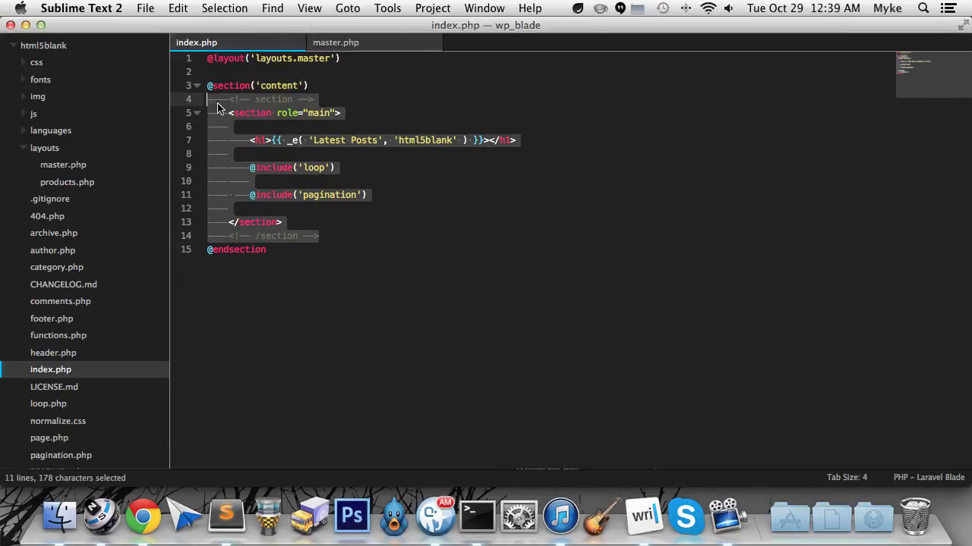
left_click(336, 42)
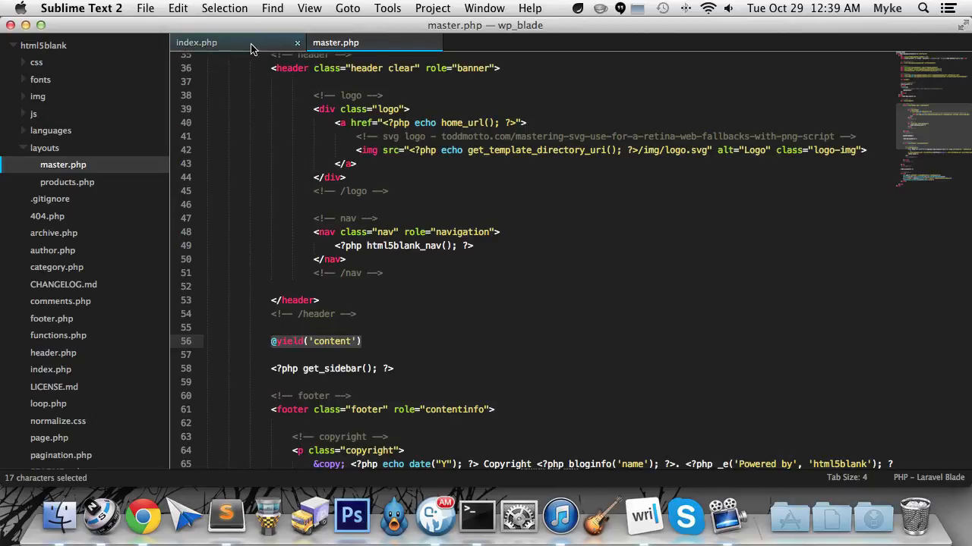
left_click(196, 42)
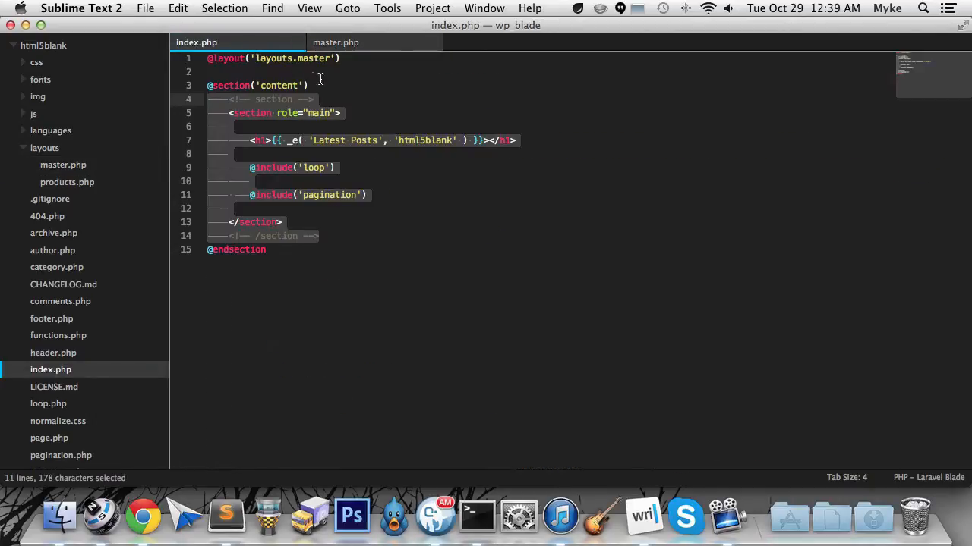
left_click(352, 71)
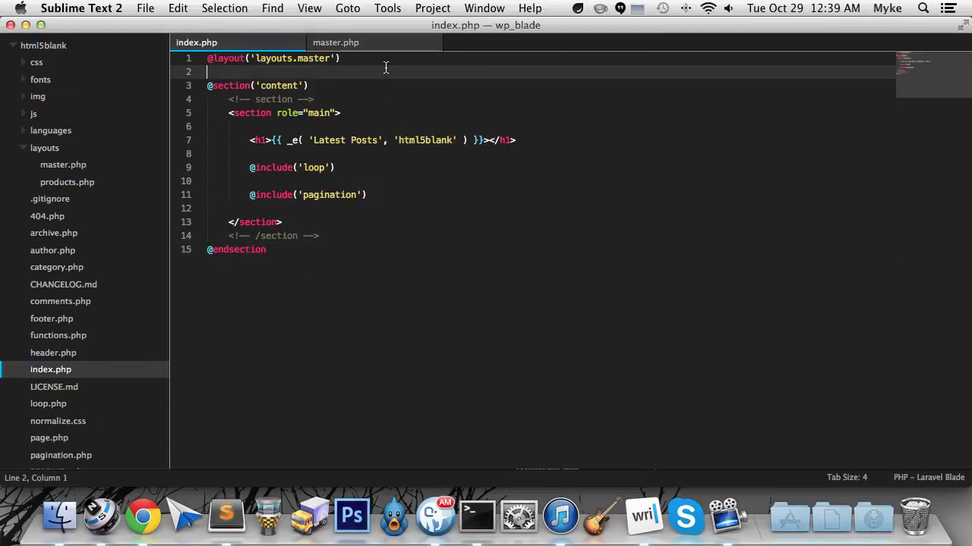
type("her")
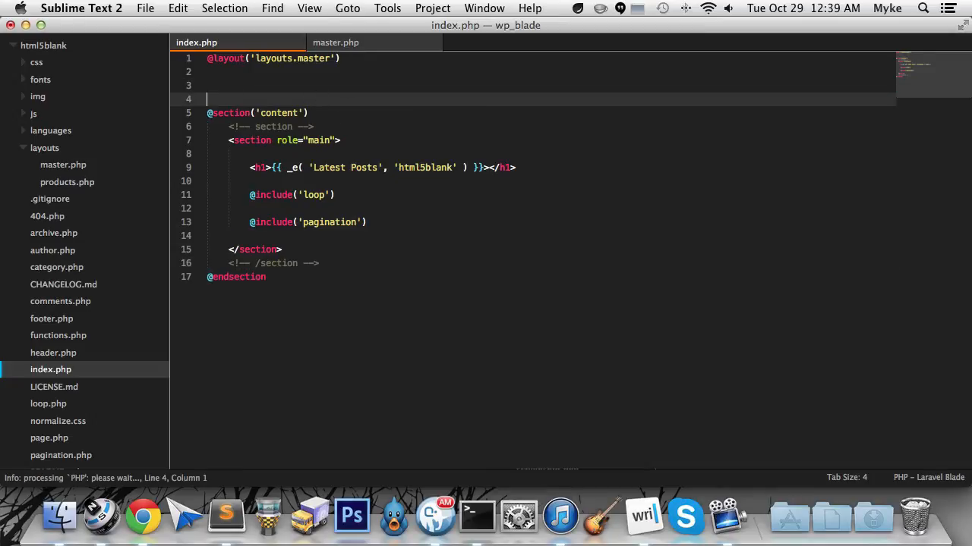
type("@section('")
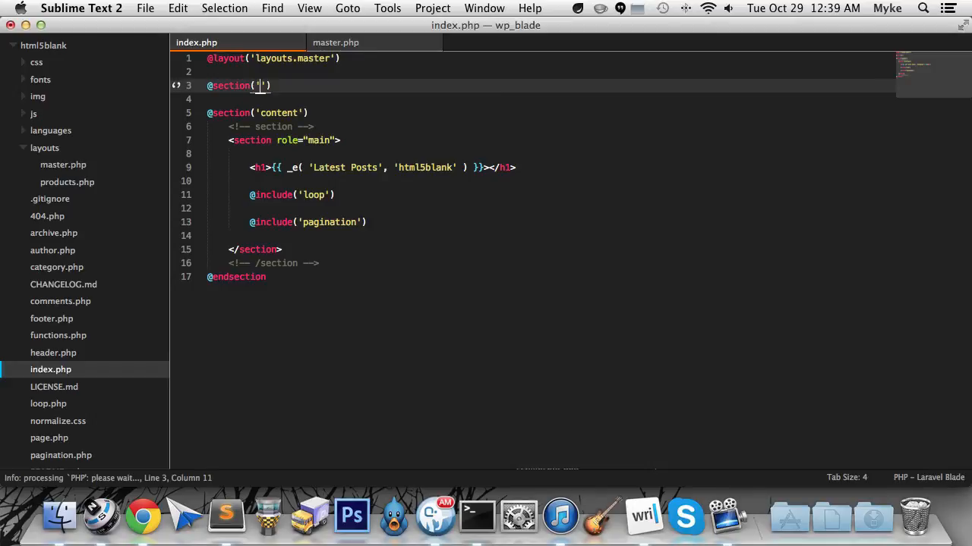
type("head")
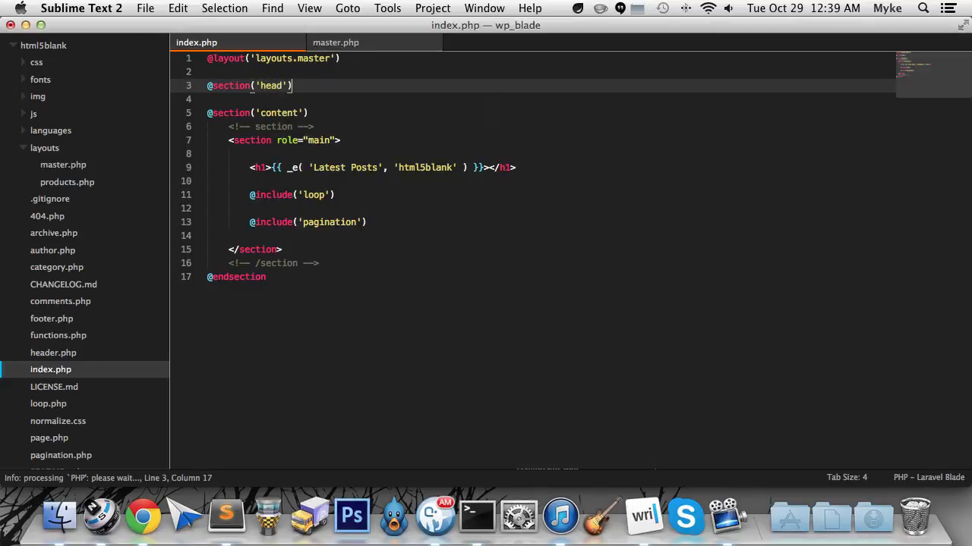
type("@endsection")
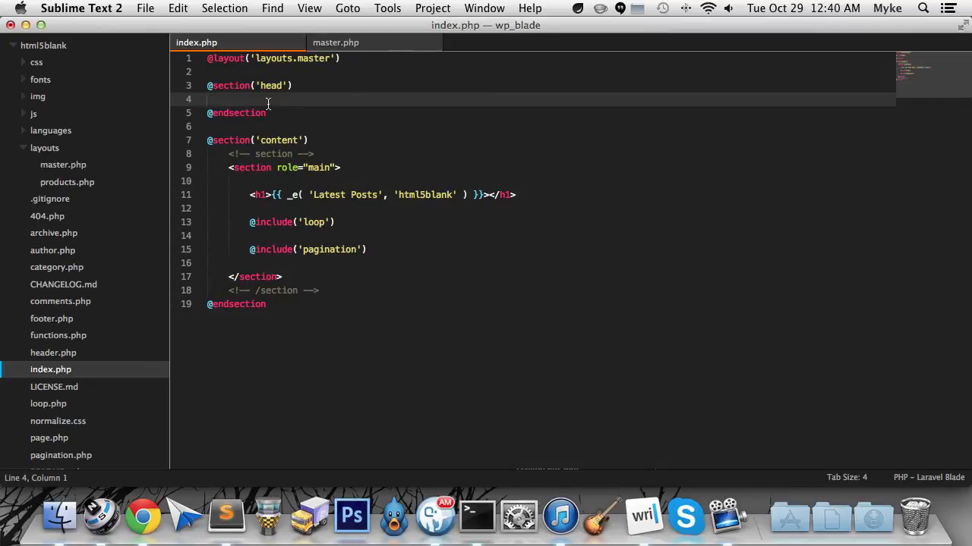
left_click(336, 42)
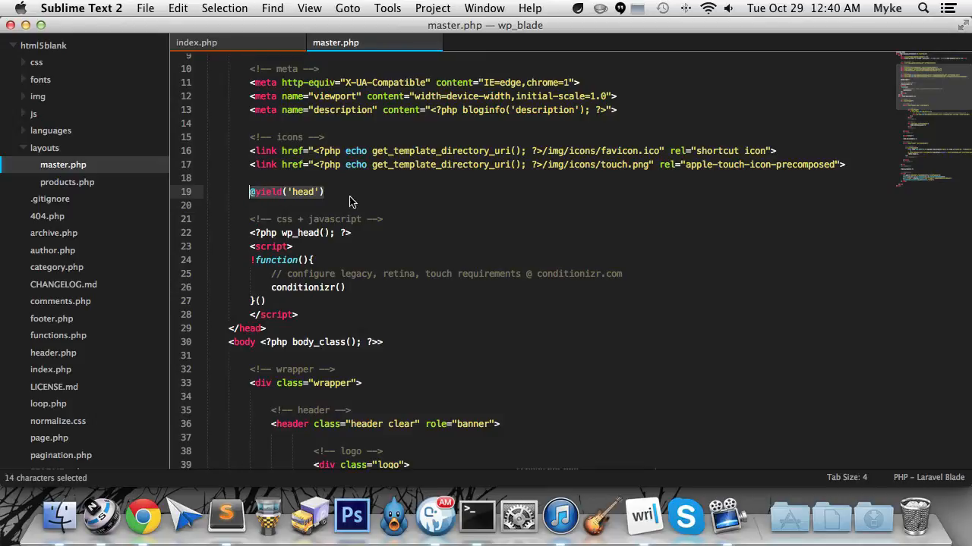
left_click(331, 191)
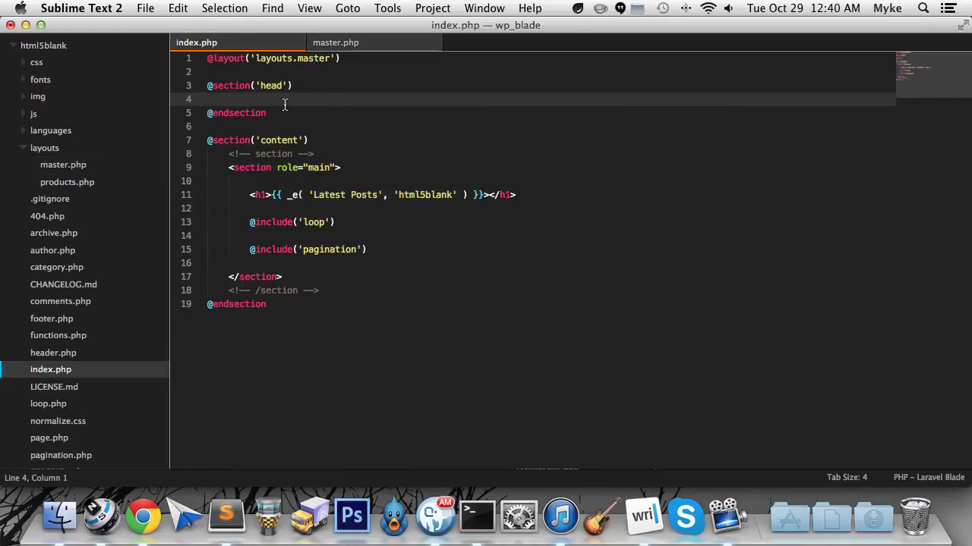
left_click_drag(209, 85, 265, 112)
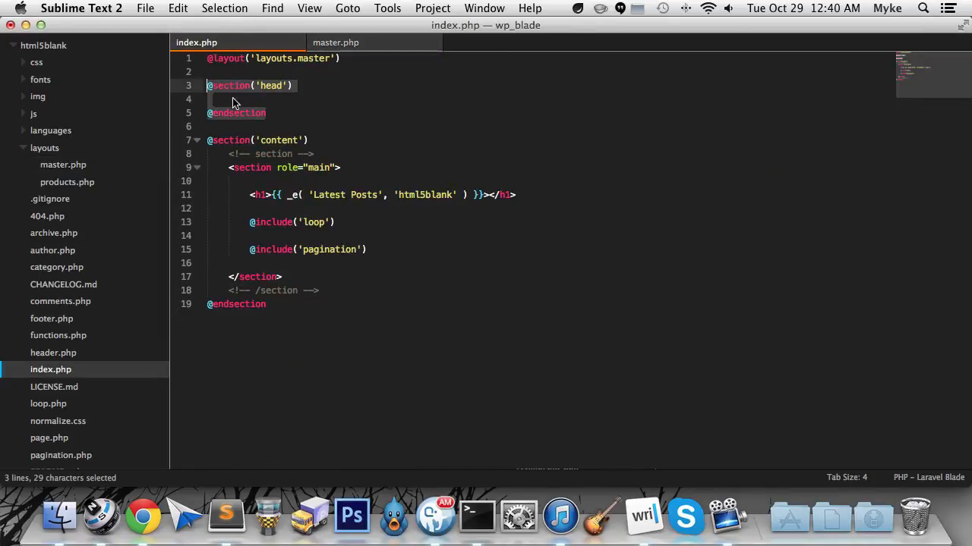
left_click(291, 99)
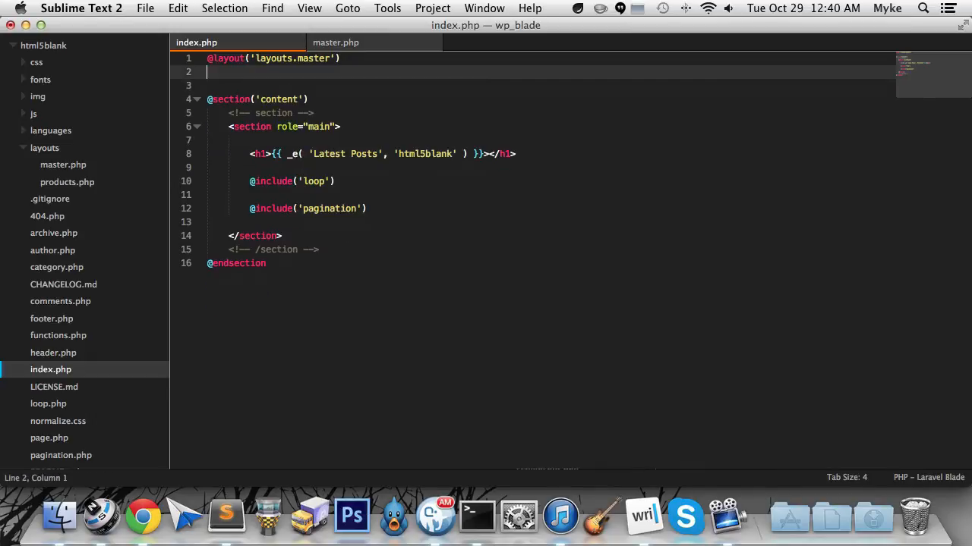
key("backspace")
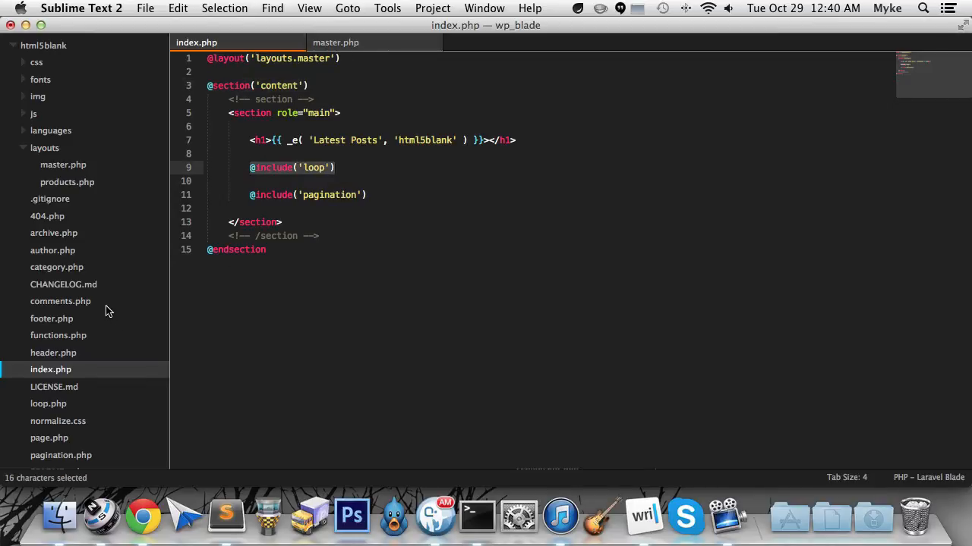
Review loop.php's post loop, briefly retype its opening line as 's@' then restore it, and close the file
scroll("down", 3)
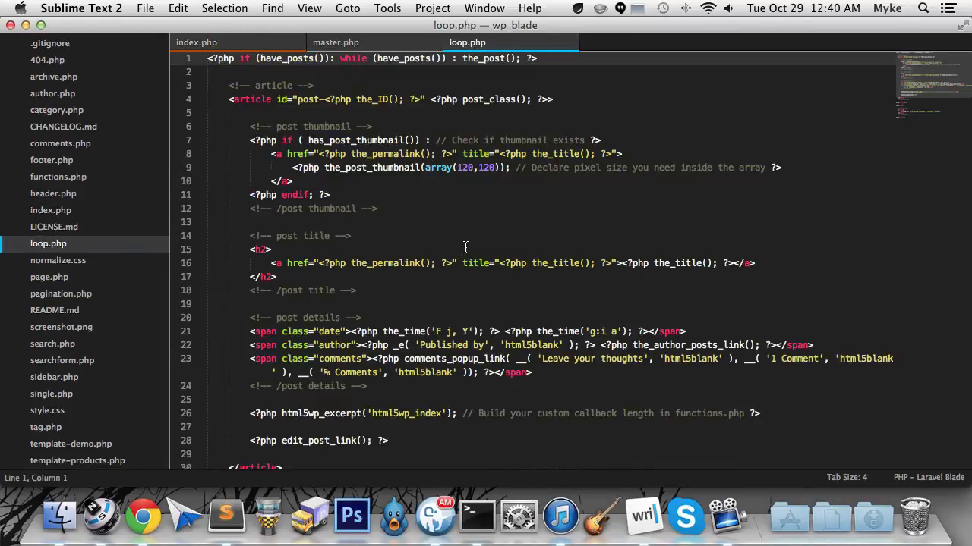
scroll("down", 3)
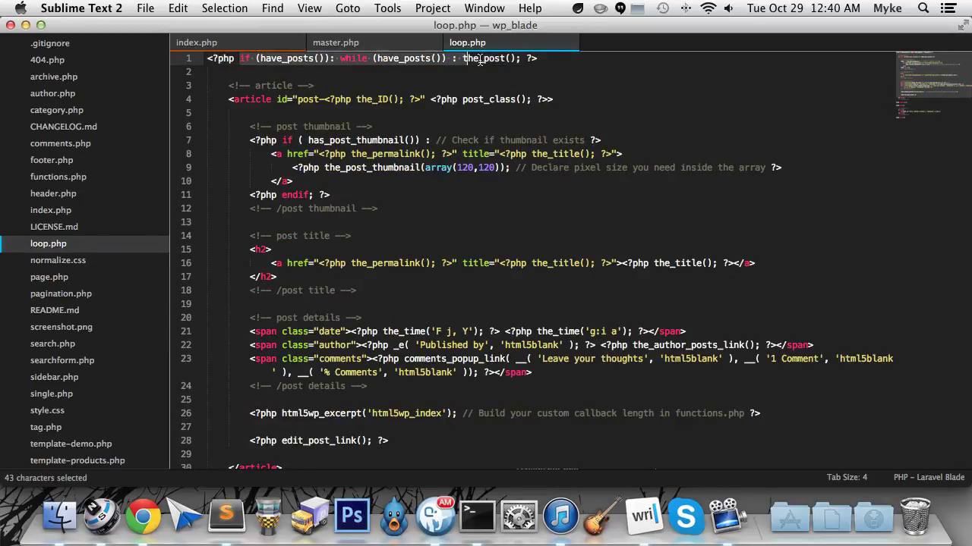
key("delete")
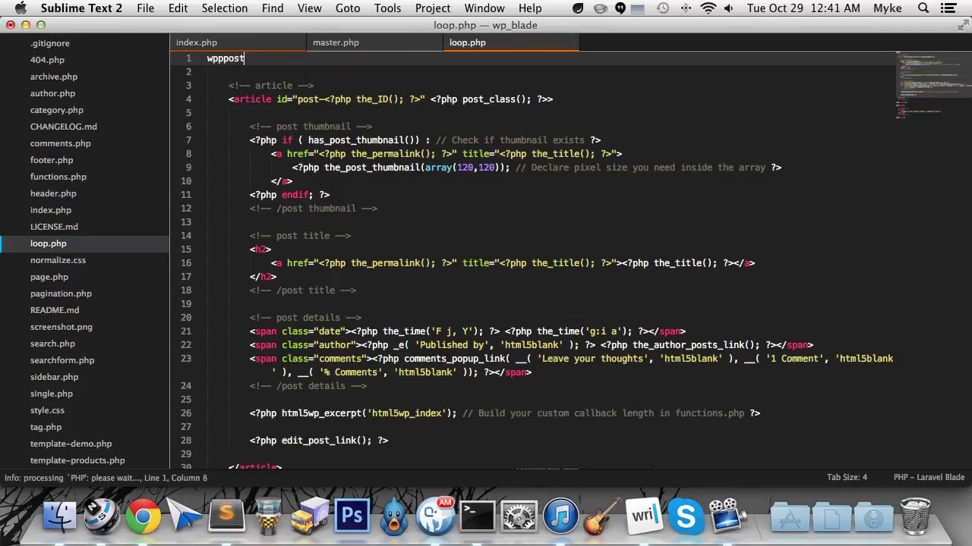
type("s")
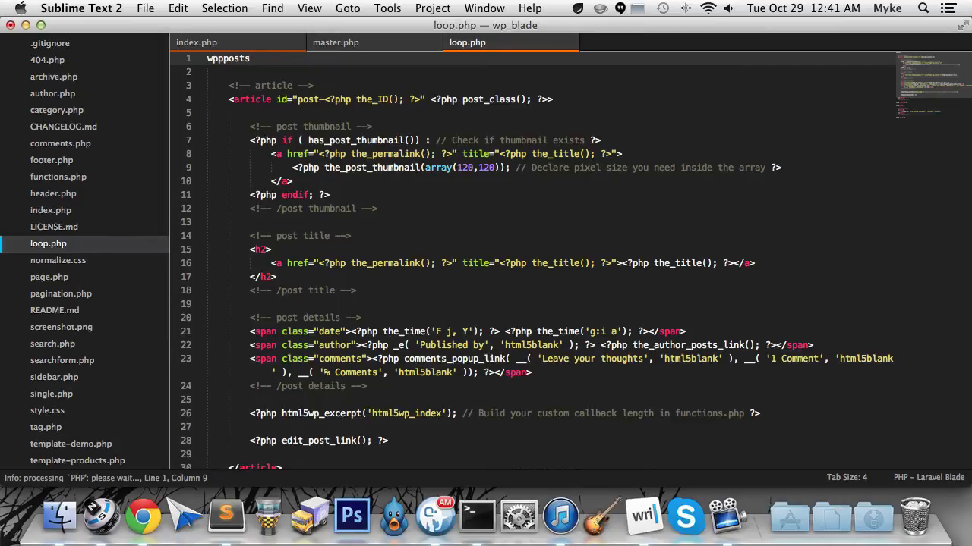
type("@")
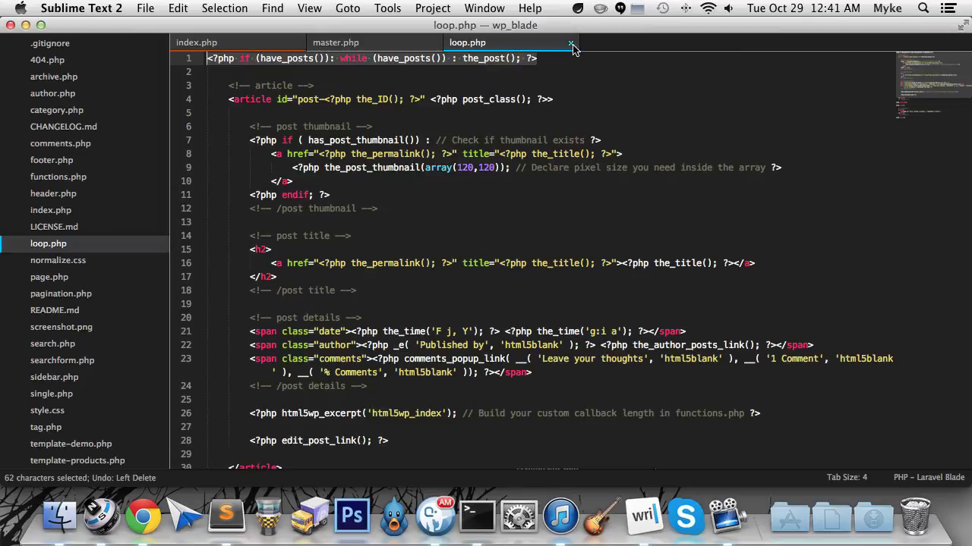
left_click(571, 42)
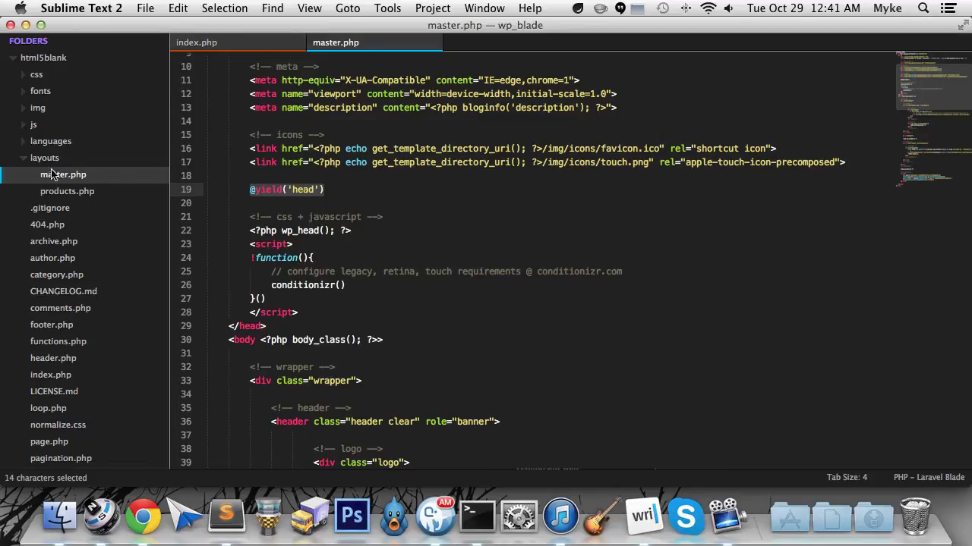
Review products.php extending layouts.master, highlighting the products div around the productsList yield
left_click(67, 191)
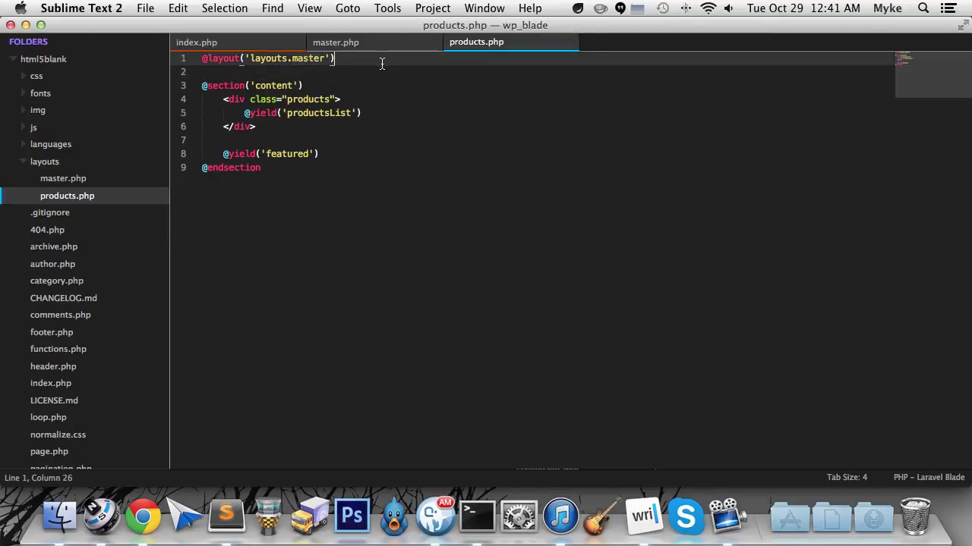
double_click(224, 85)
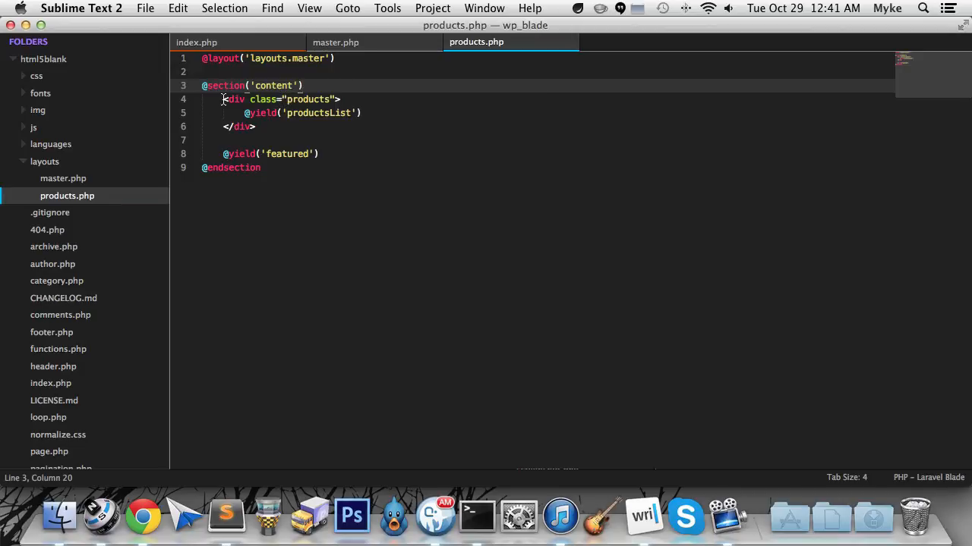
left_click_drag(223, 99, 335, 99)
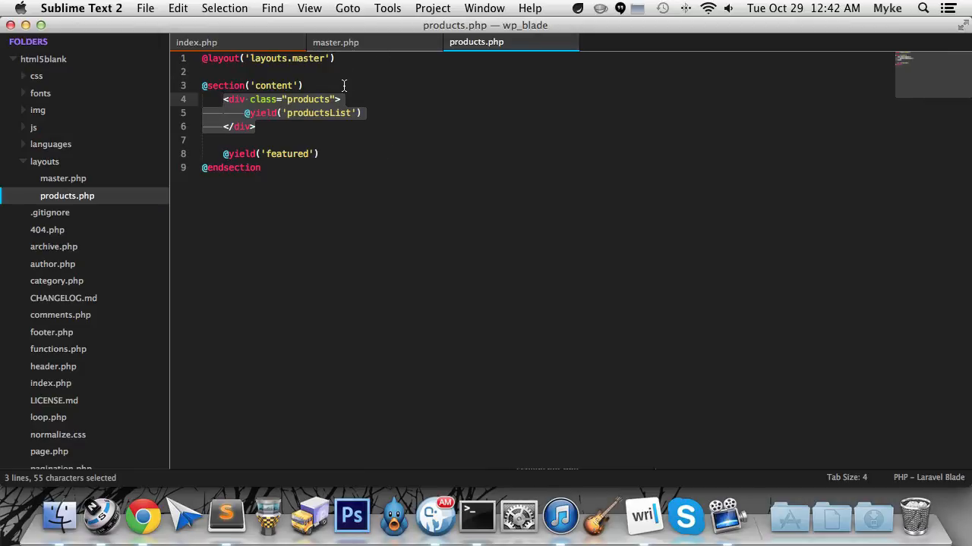
left_click(255, 128)
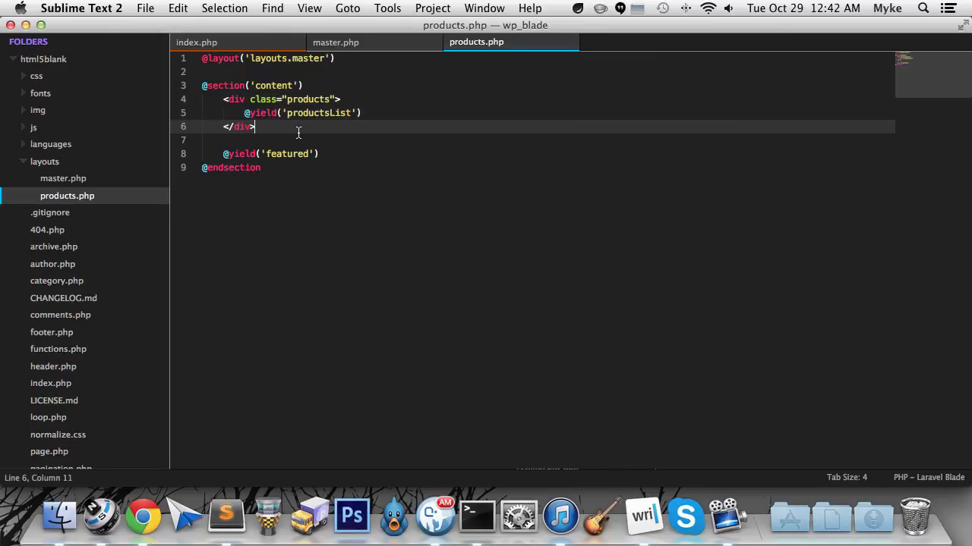
mouse_move(118, 298)
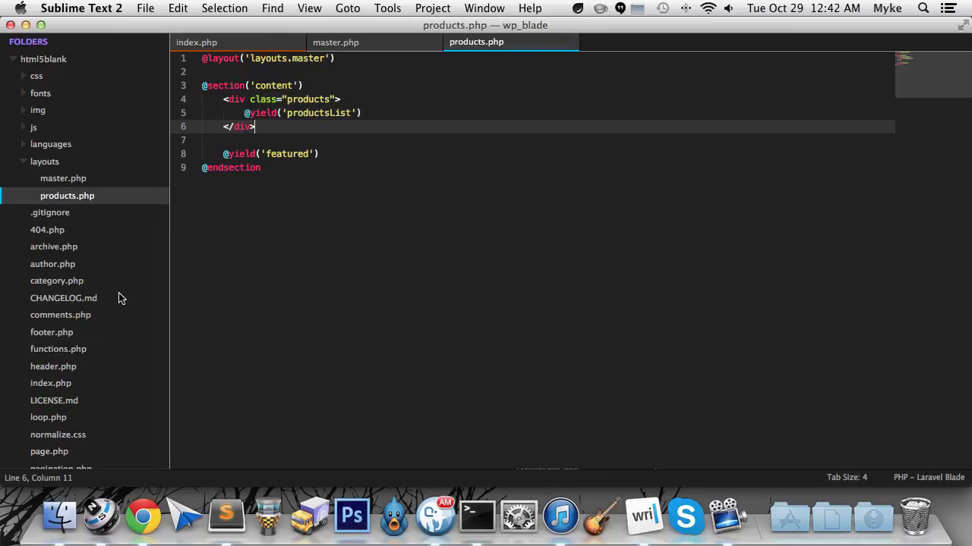
Bring up template-products.php, which fills the productsList and featured sections
scroll("down", 3)
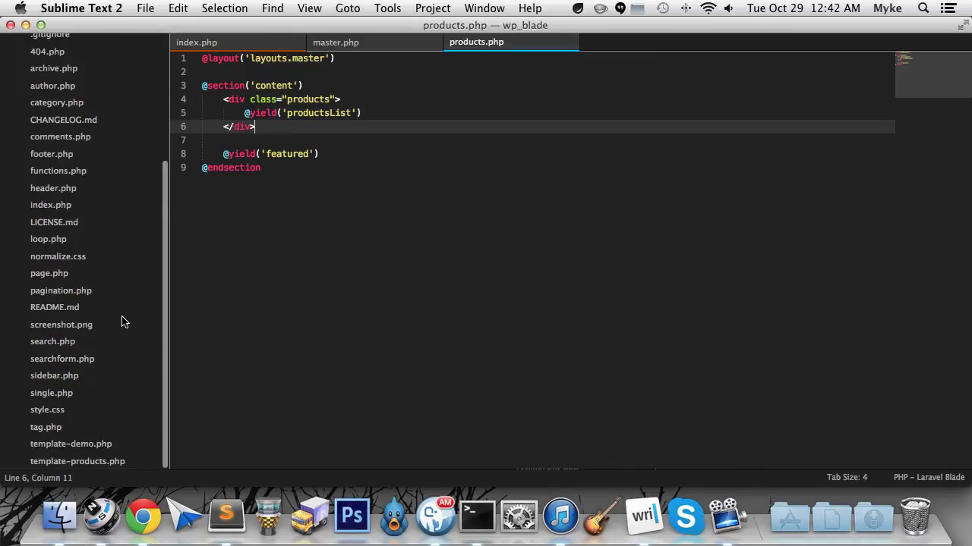
left_click(77, 462)
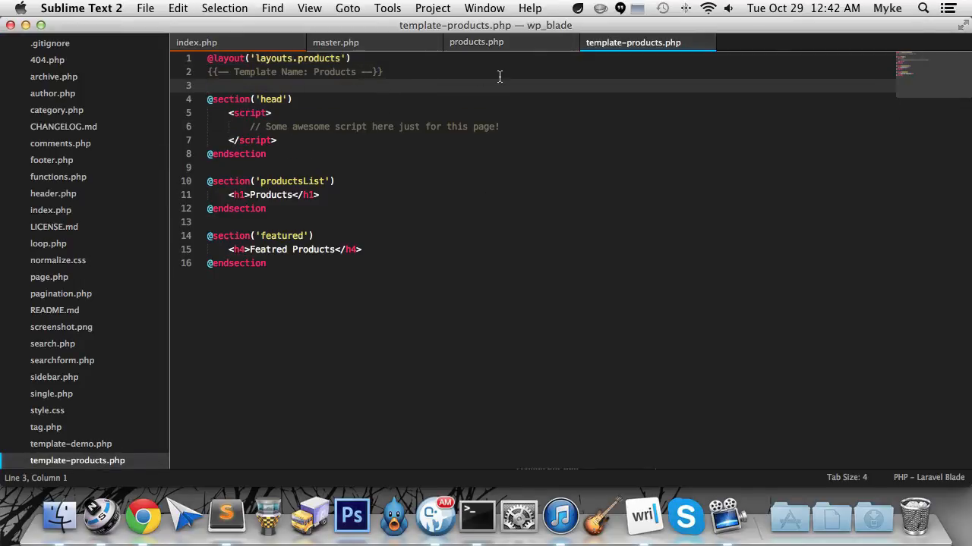
left_click(220, 58)
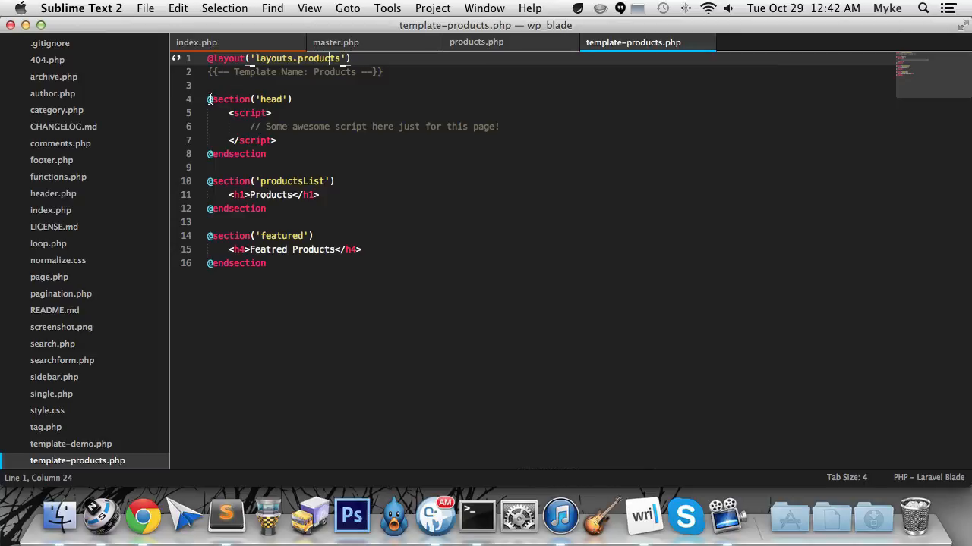
left_click_drag(209, 99, 264, 155)
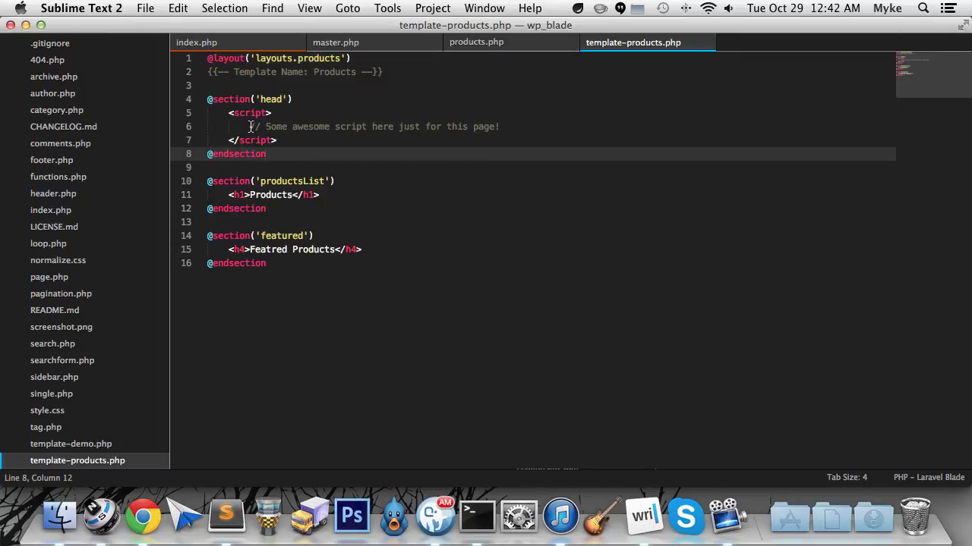
left_click(287, 127)
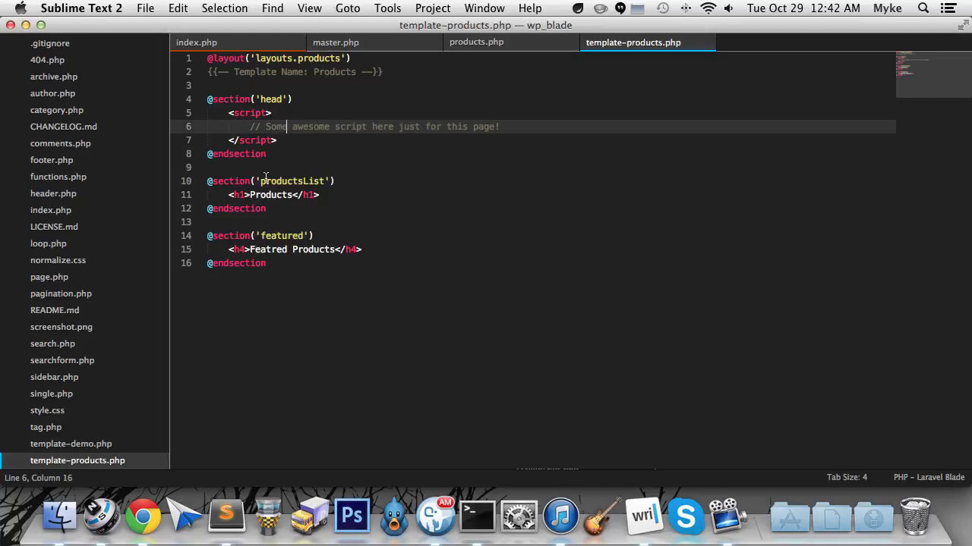
triple_click(270, 195)
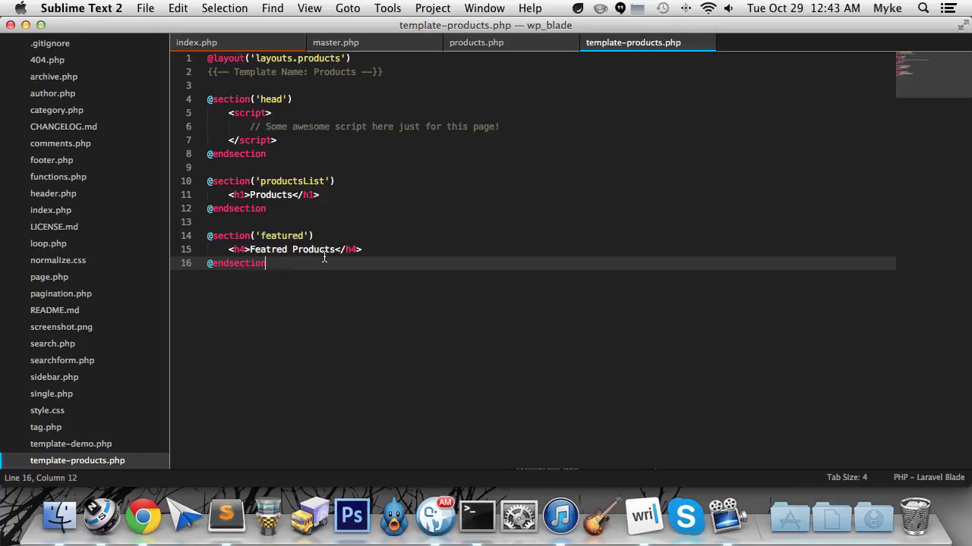
mouse_move(326, 228)
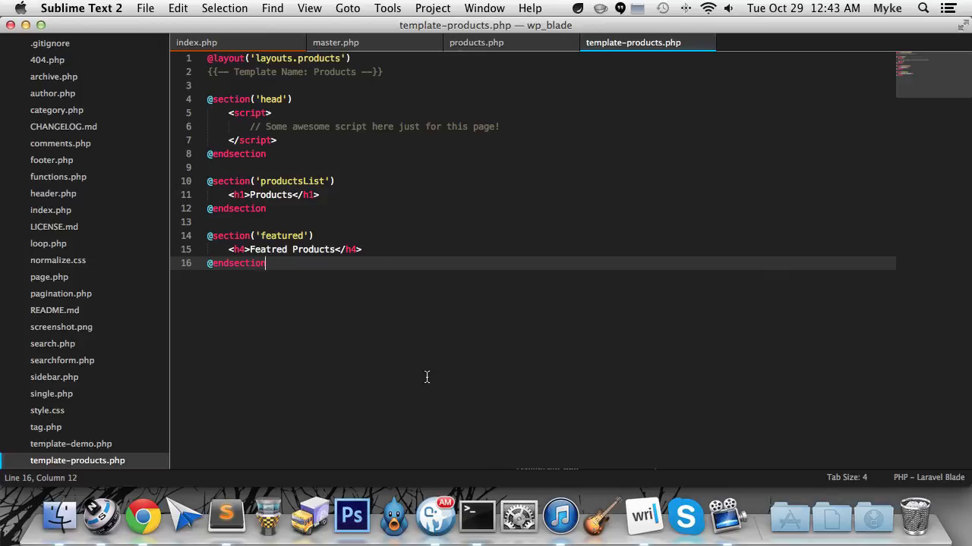
mouse_move(636, 425)
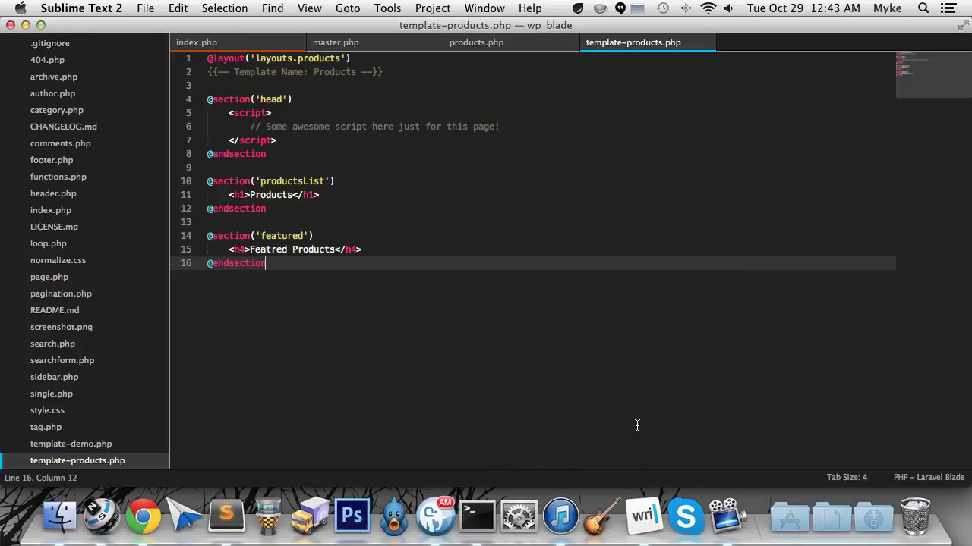